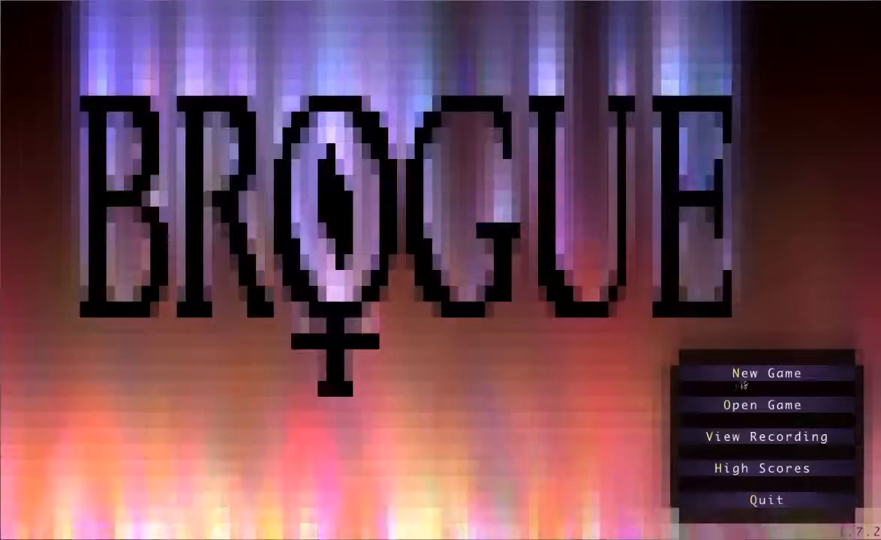
- Start a new game, auto-explore depth 1, and defeat the kobold
click(764, 373)
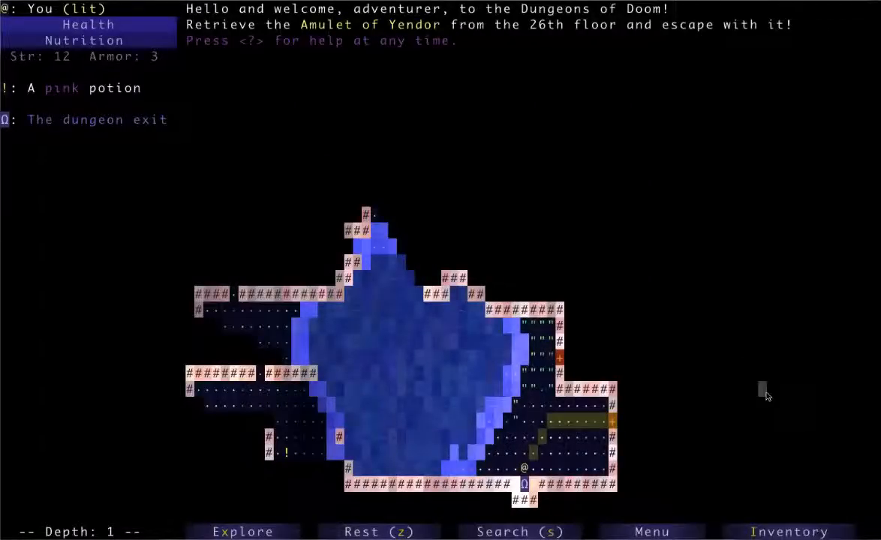
click(242, 532)
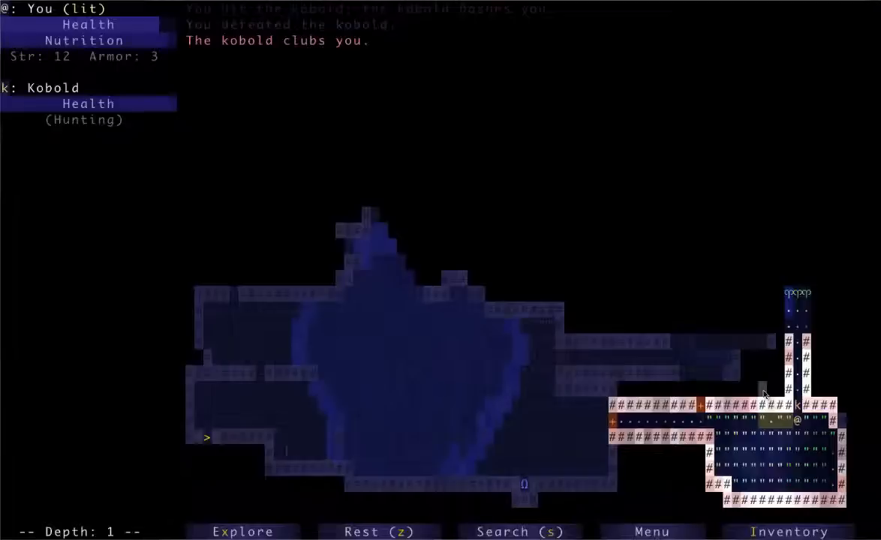
click(242, 531)
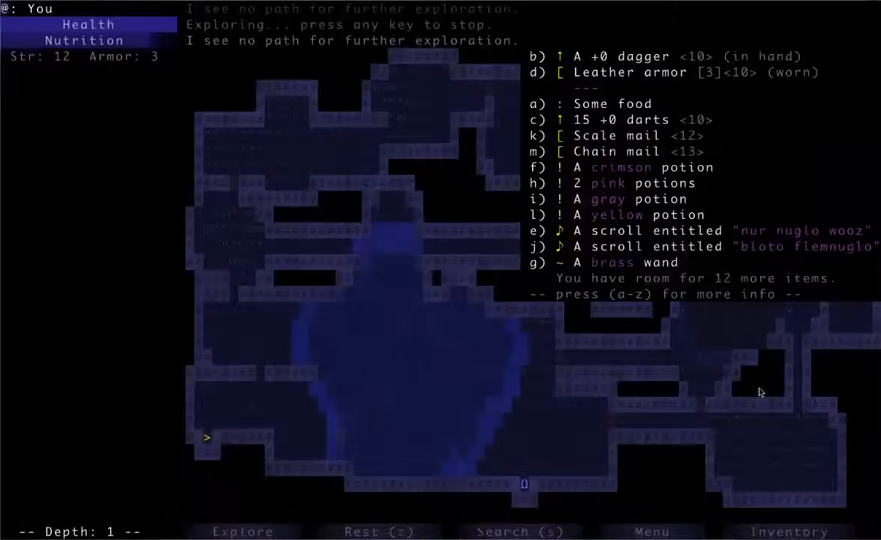
- Wear the scale mail, kill a rat, and take the stairs down to depth 2
key(k)
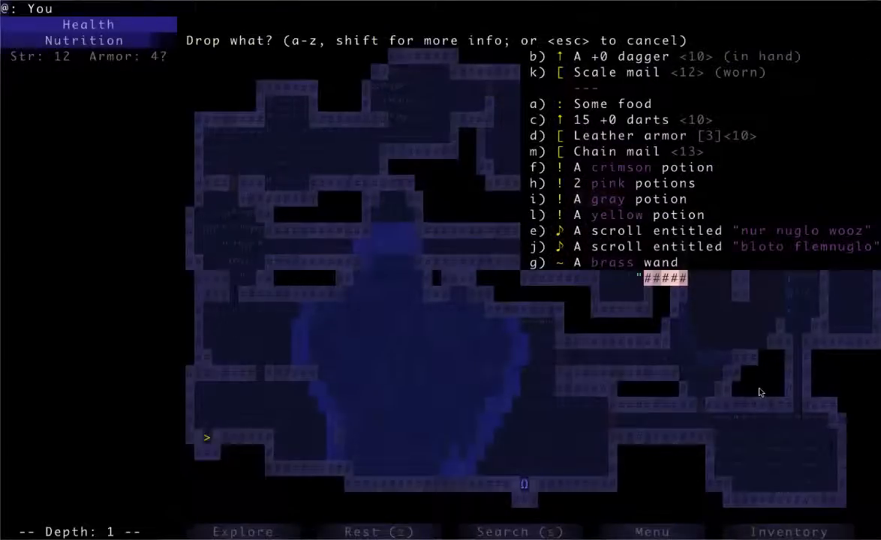
key(d)
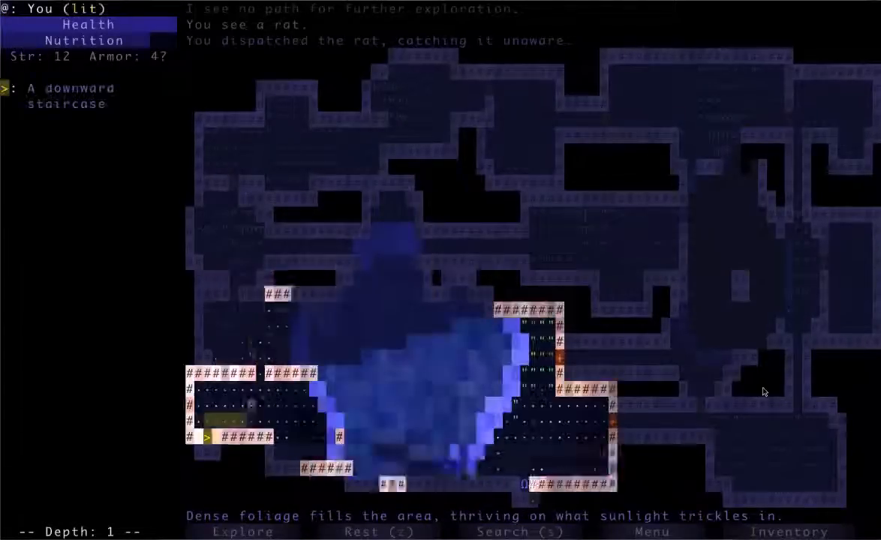
key(>)
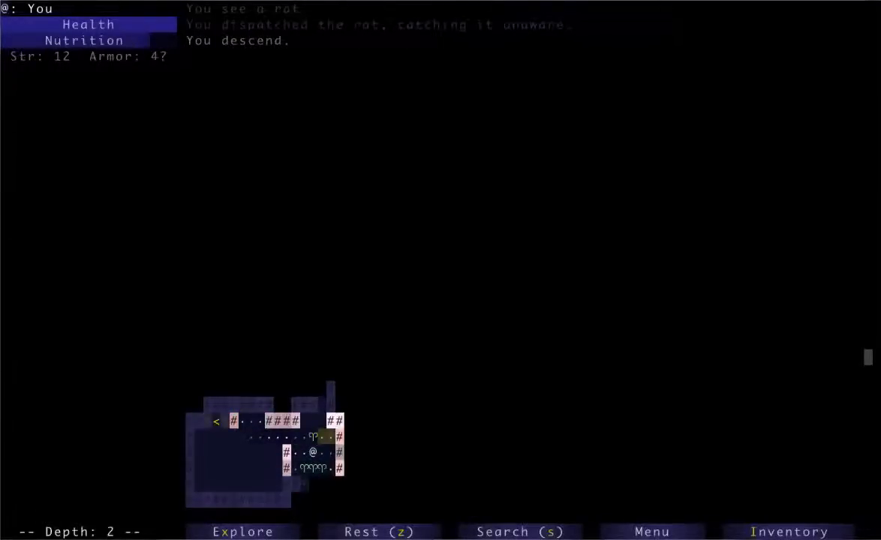
- Auto-explore depth 2, defeating a kobold and collecting a second poderflem flemflem scroll
click(242, 531)
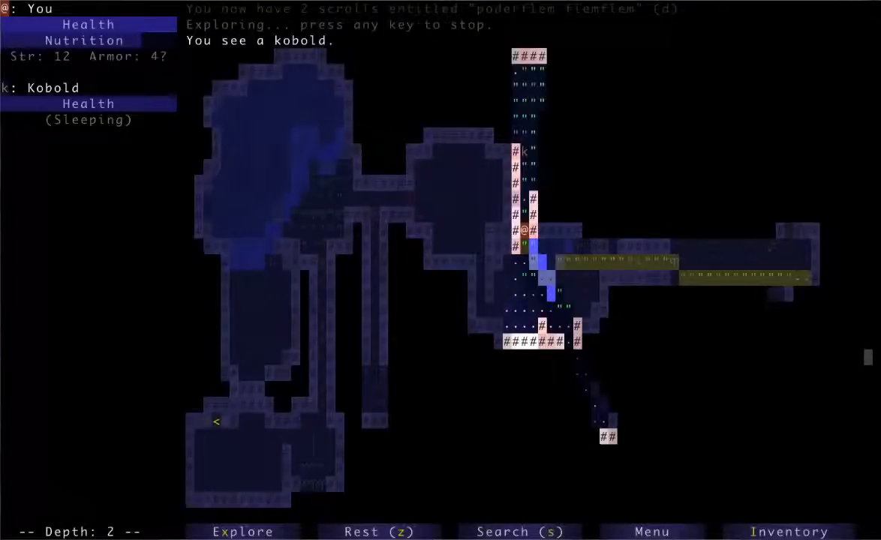
key(a)
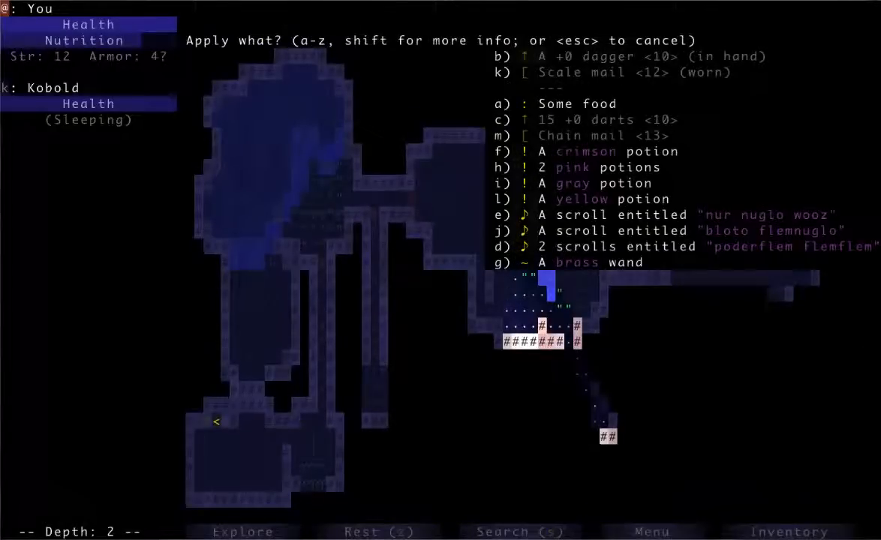
key(g)
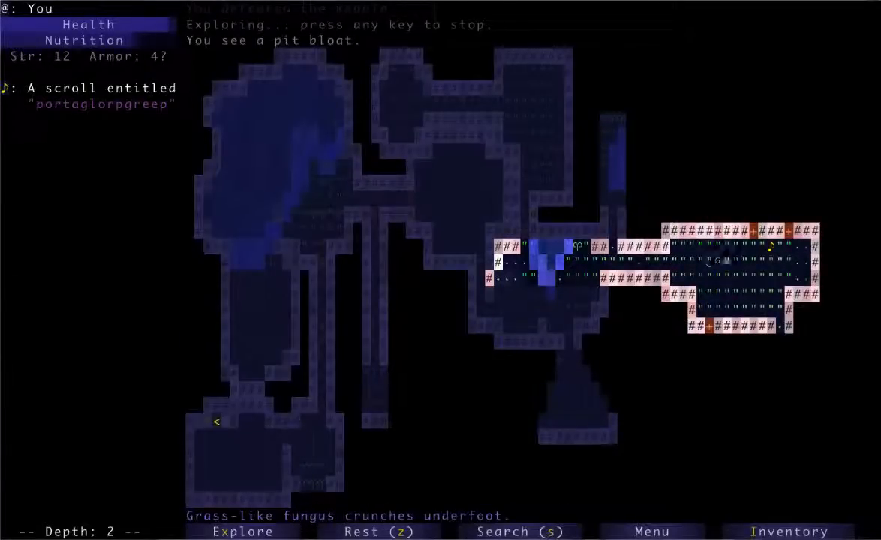
- Auto-explore depth 2, gathering 197 gold, eating bloodwort, and reaching the downward stairs
key(t)
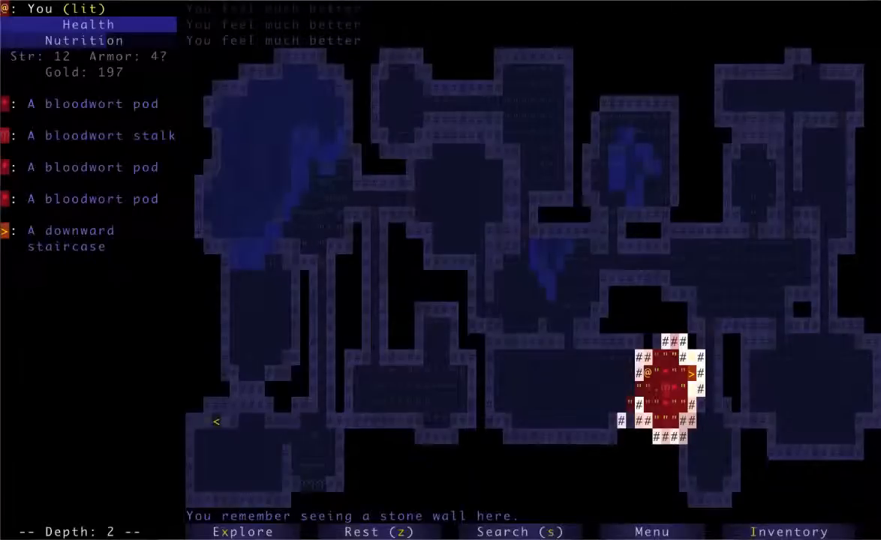
- Descend to depth 3, auto-explore, and quaff unknown potions, gaining +2 strength and darkness
key(>)
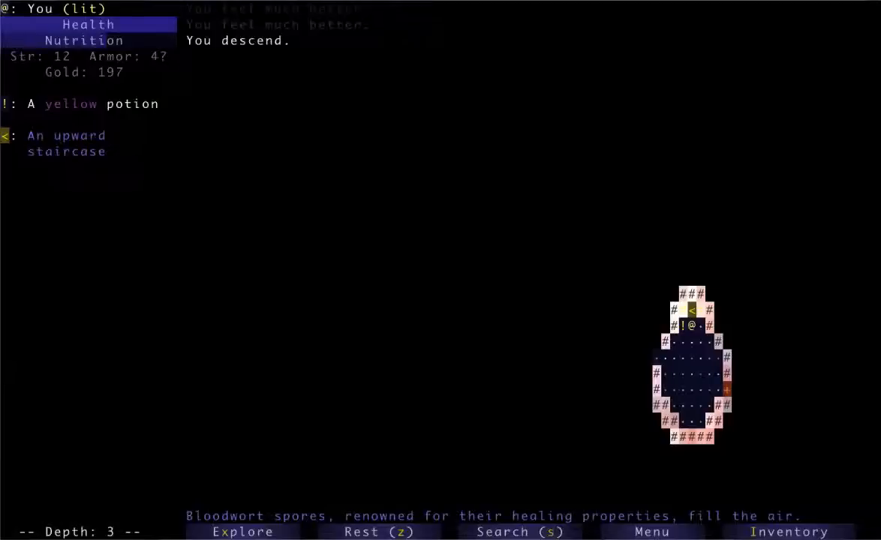
click(242, 531)
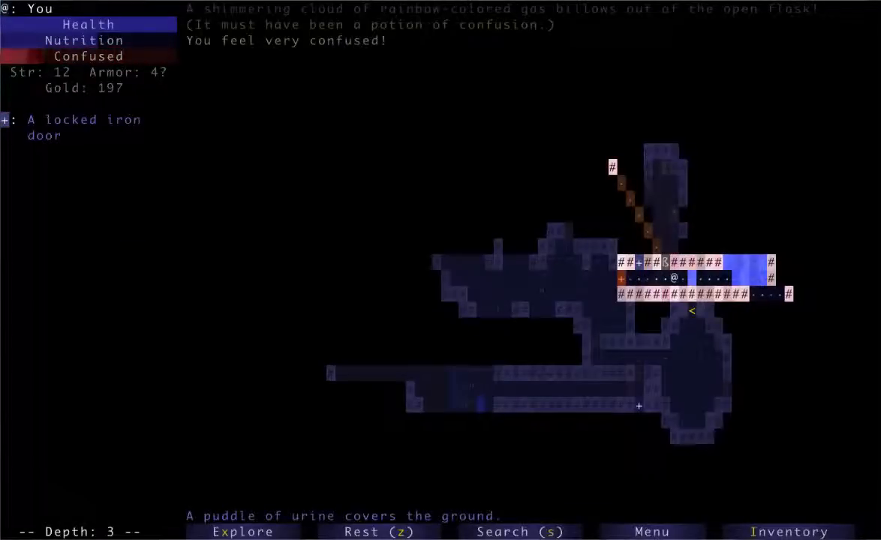
key(a)
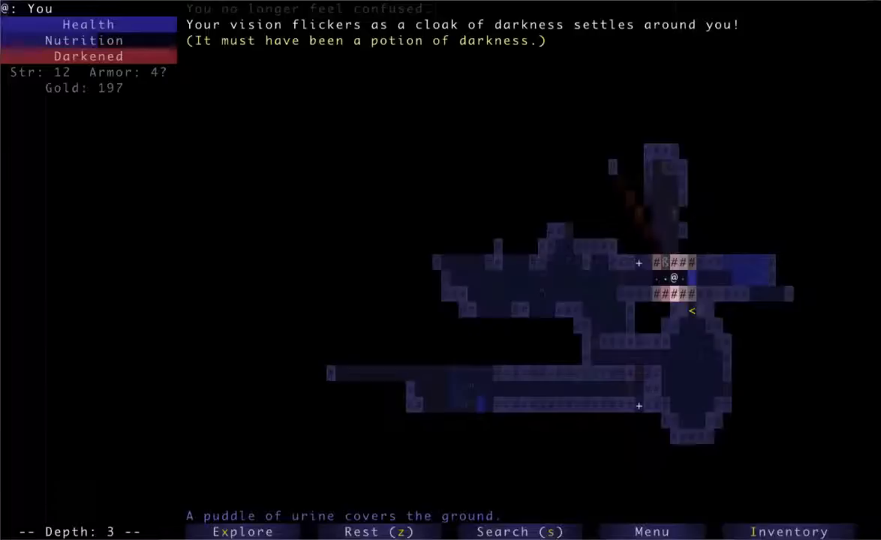
key(a)
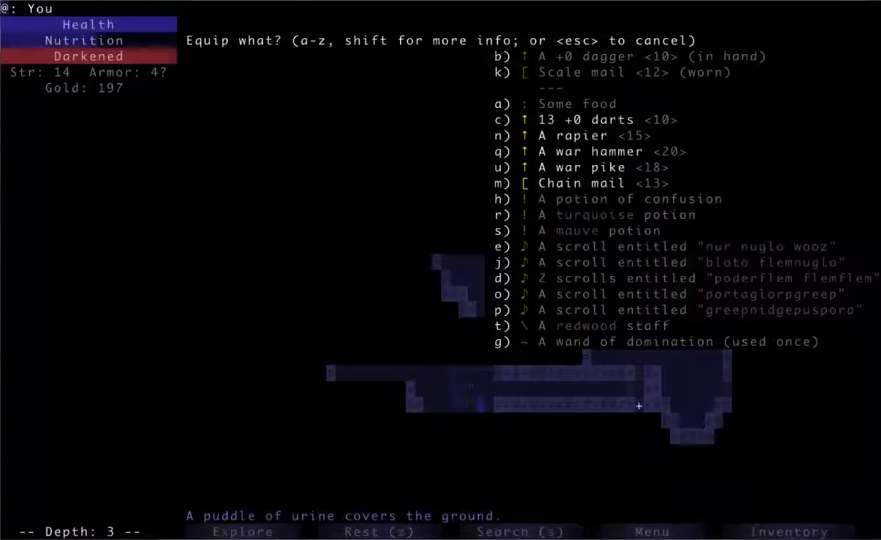
- Wear the chain mail and drop the old scale mail
key(m)
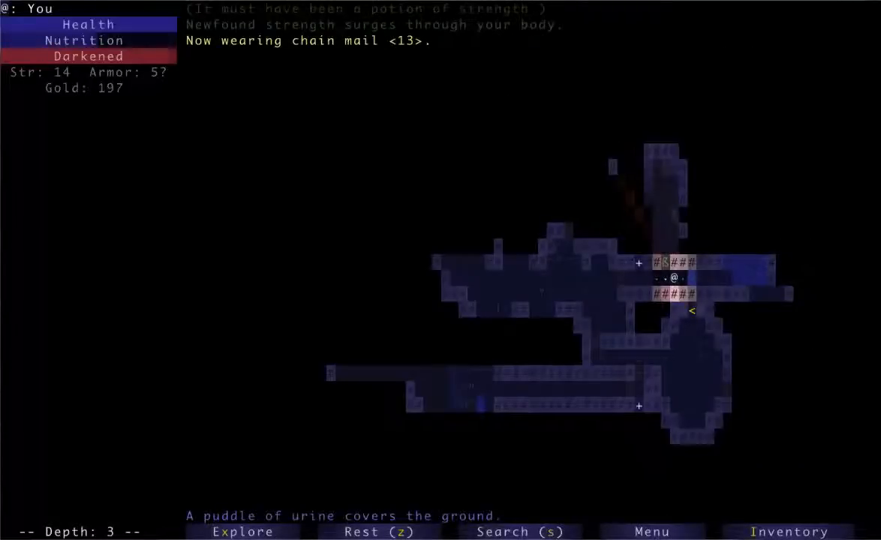
key(d)
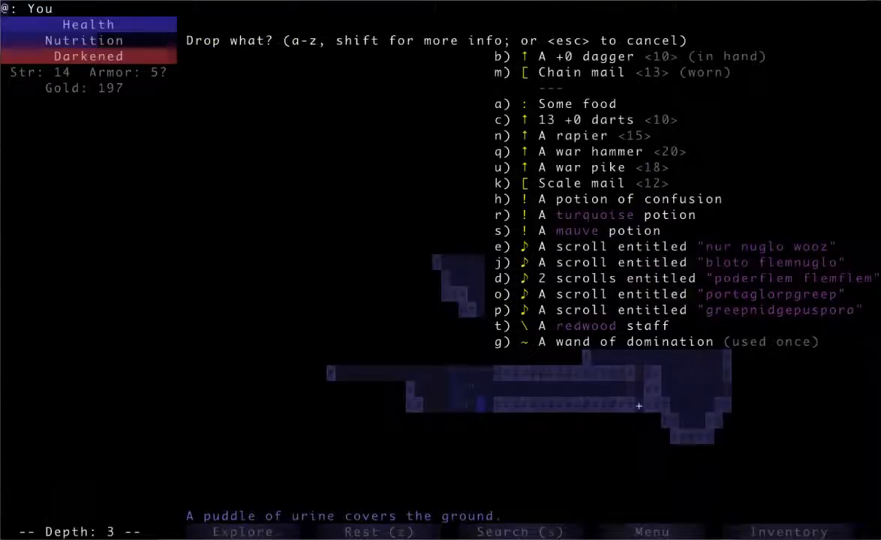
key(k)
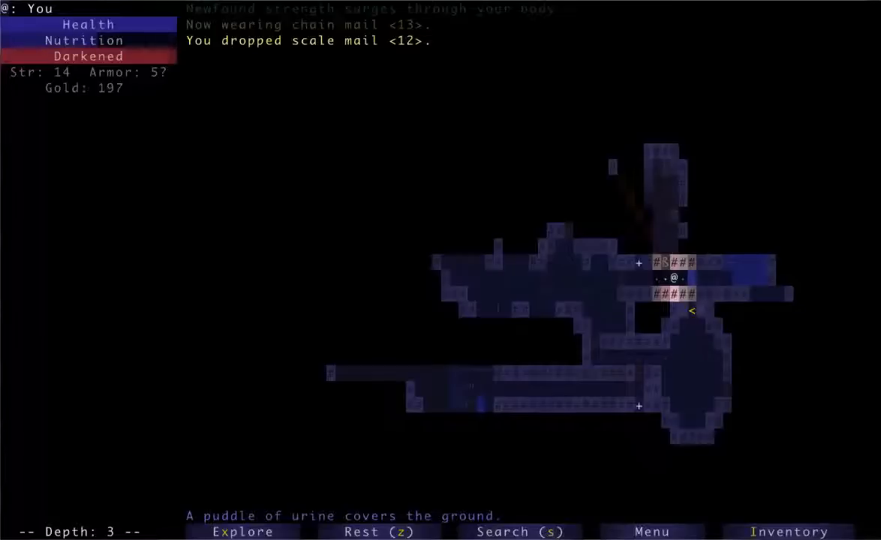
key(Right)
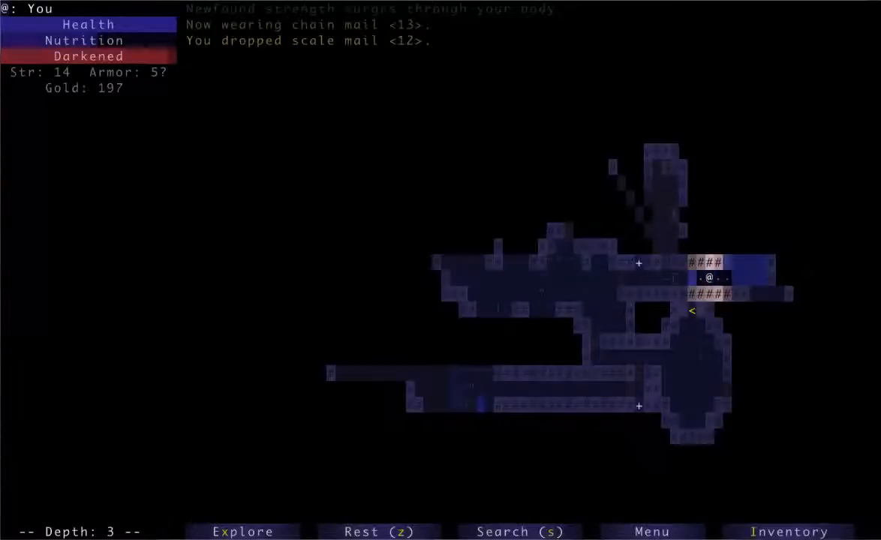
- Explore depth 3, killing a jackal and a goblin and taking the door key
key(Right)
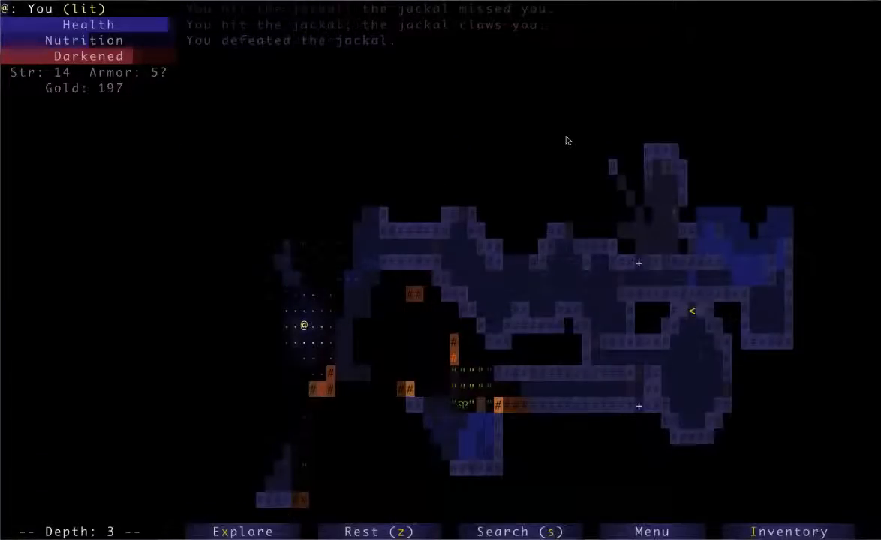
key(down)
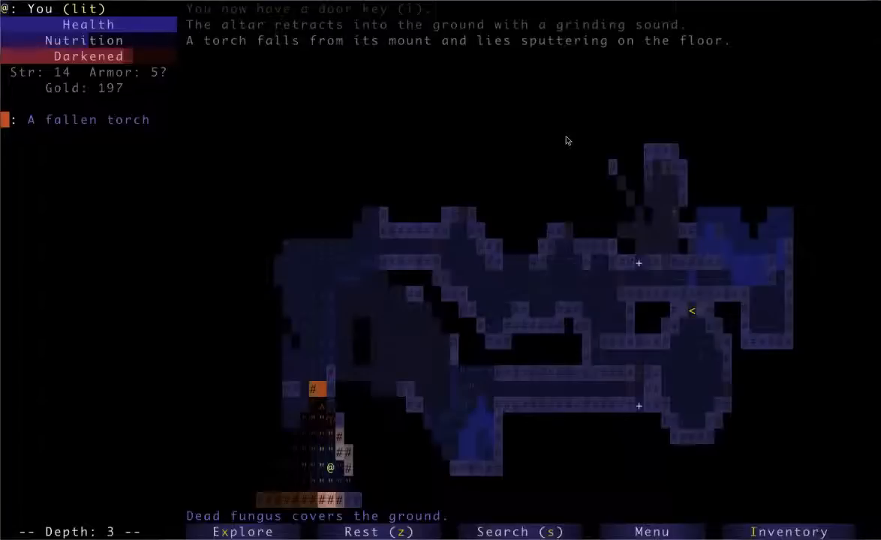
key(up)
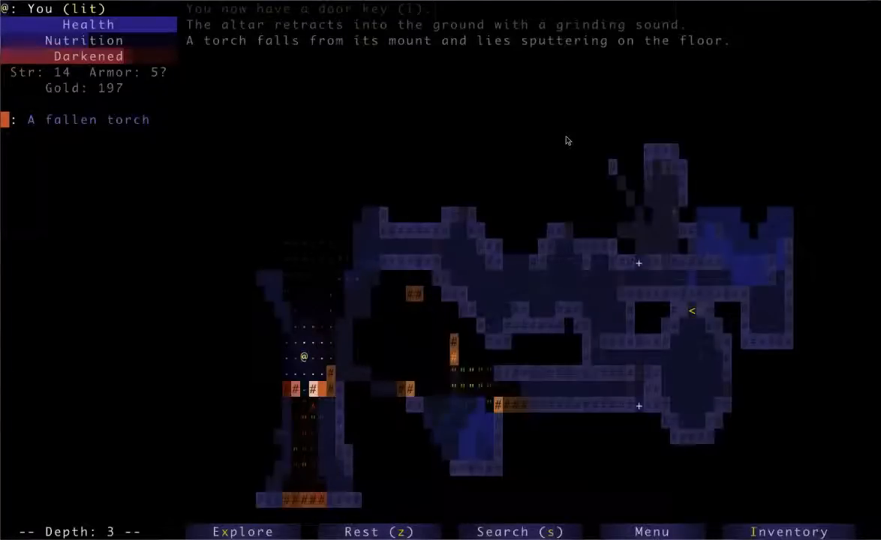
click(242, 531)
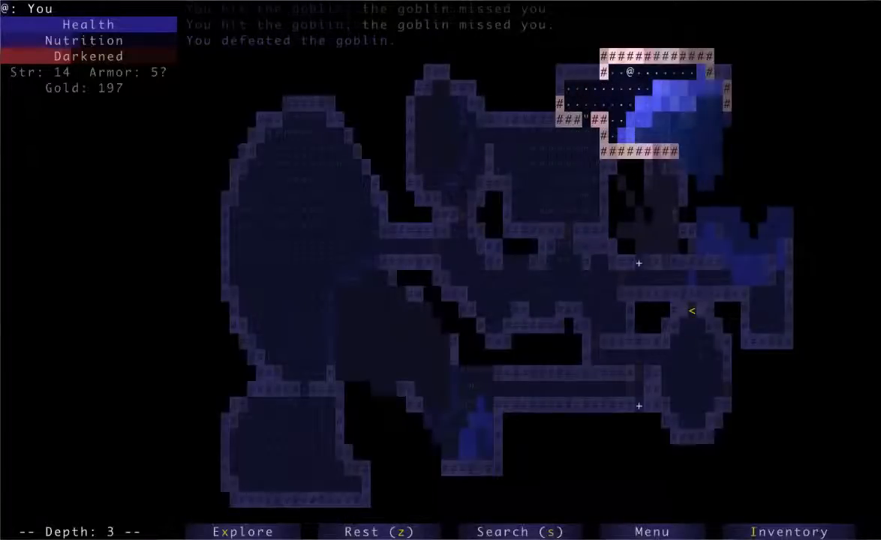
click(242, 531)
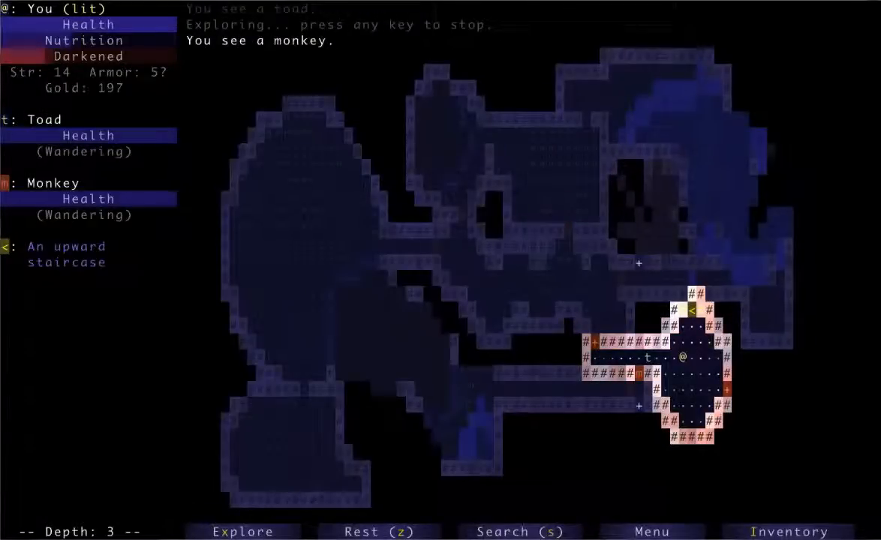
- Burn the toad with the firebolt staff, kill the monkey, and explore until the pack fills
key(t)
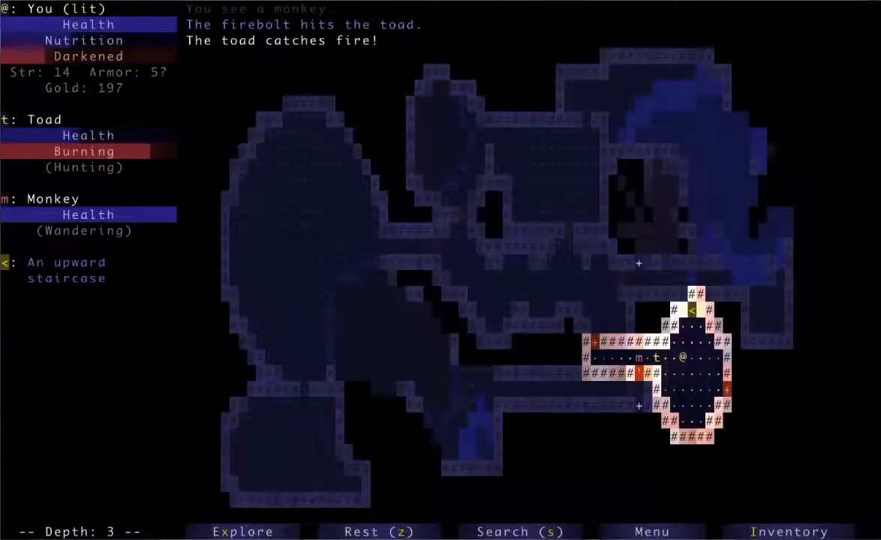
key(down)
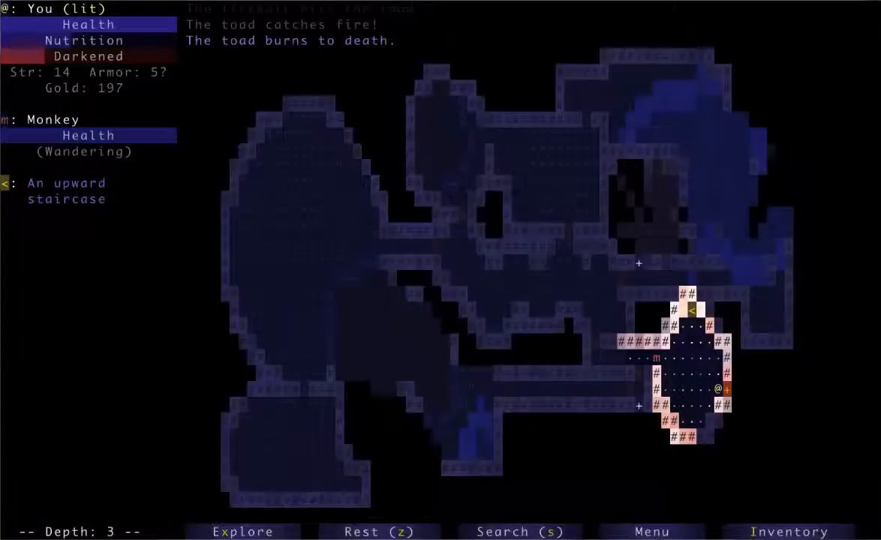
key(a)
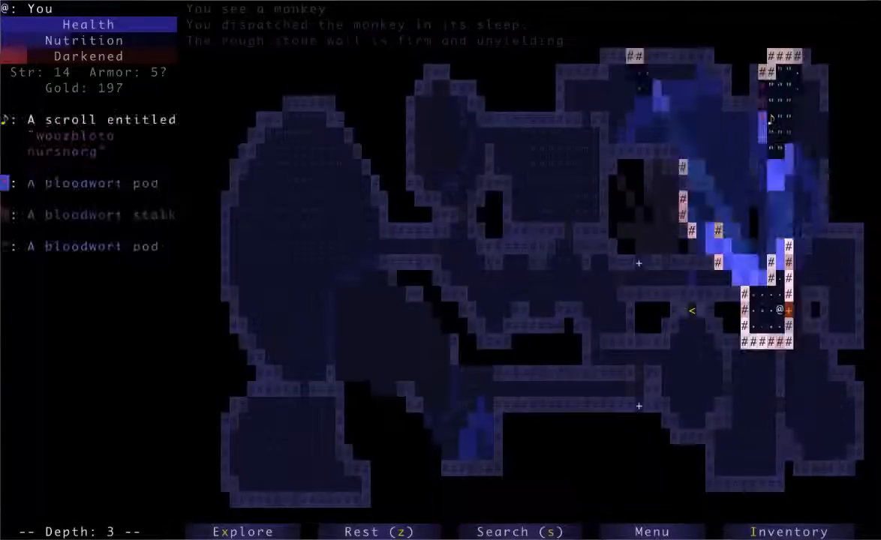
click(242, 531)
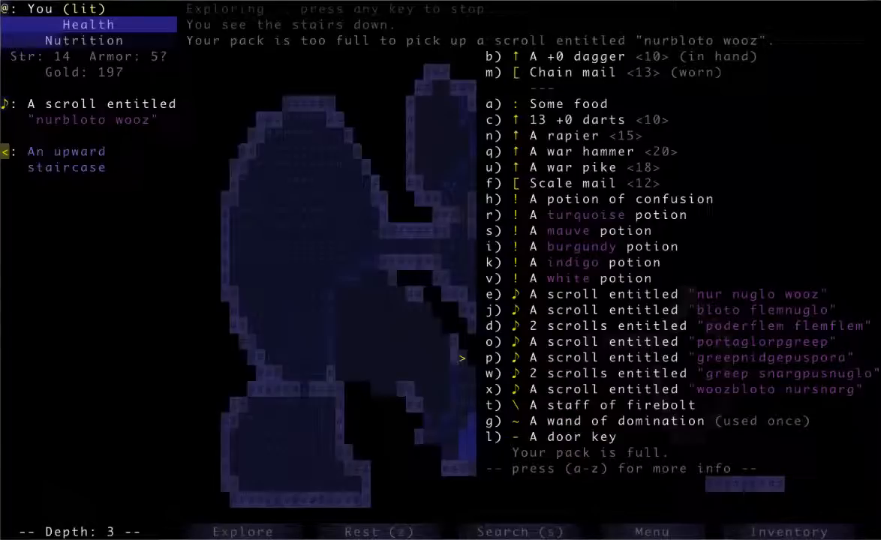
- Dismiss the pack listing and quaff a potion of creeping death, getting poisoned by lichen
key(Escape)
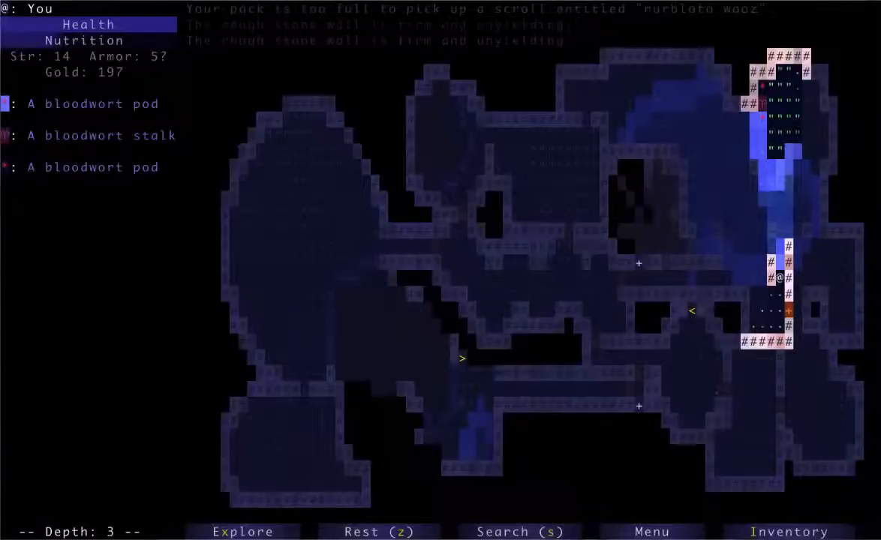
key(a)
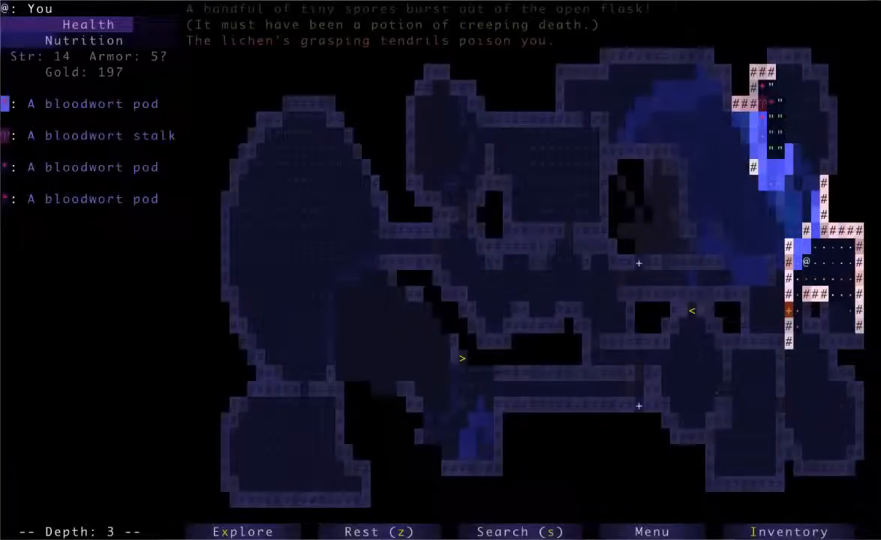
key(a)
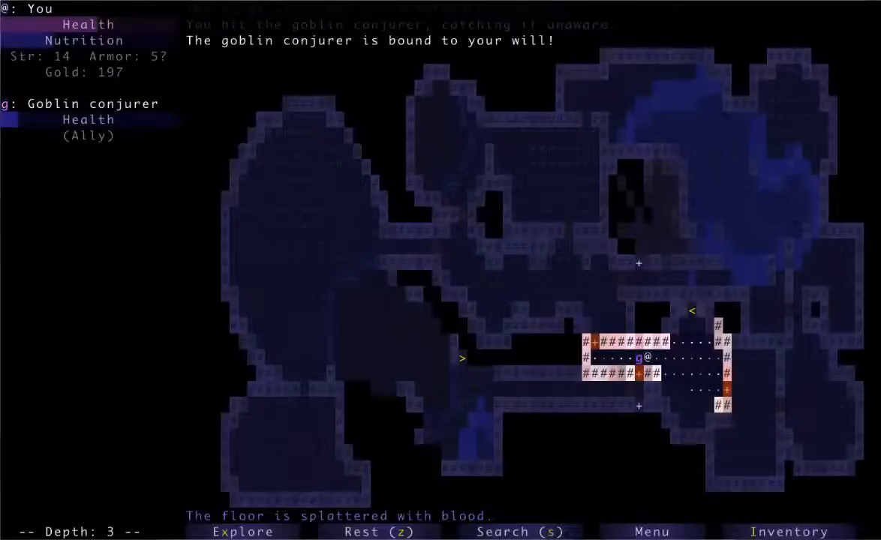
- Bind the goblin conjurer with the domination wand, gaining spectral blades, and begin a throw
key(left)
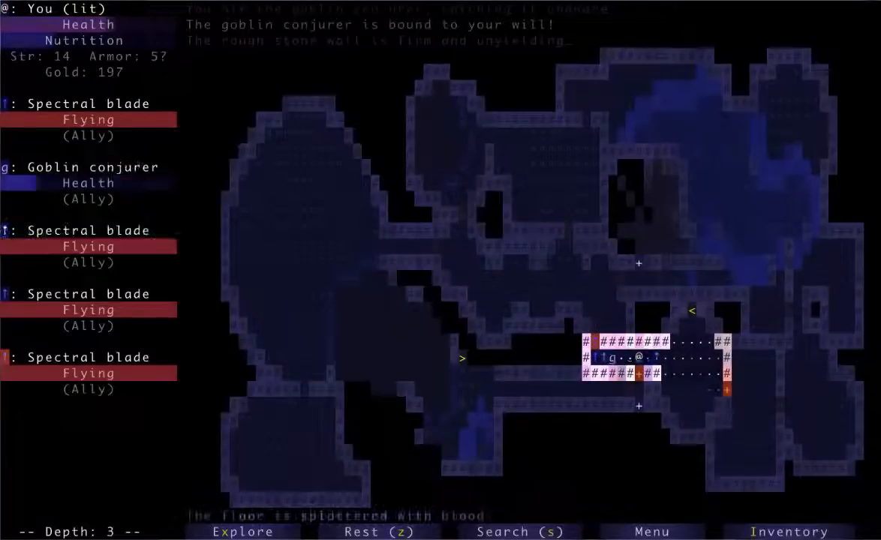
click(241, 531)
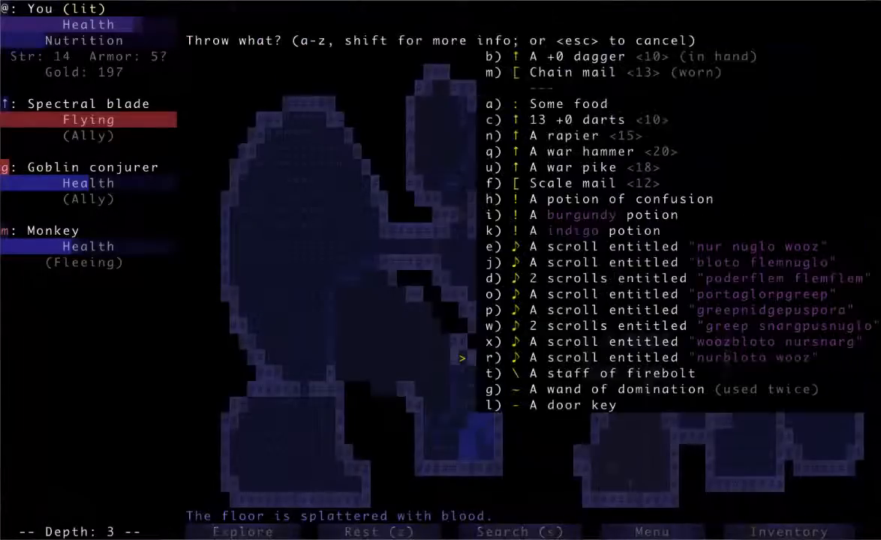
- Throw darts, unlock the iron vault with the key, and put on the ring of wisdom
key(c)
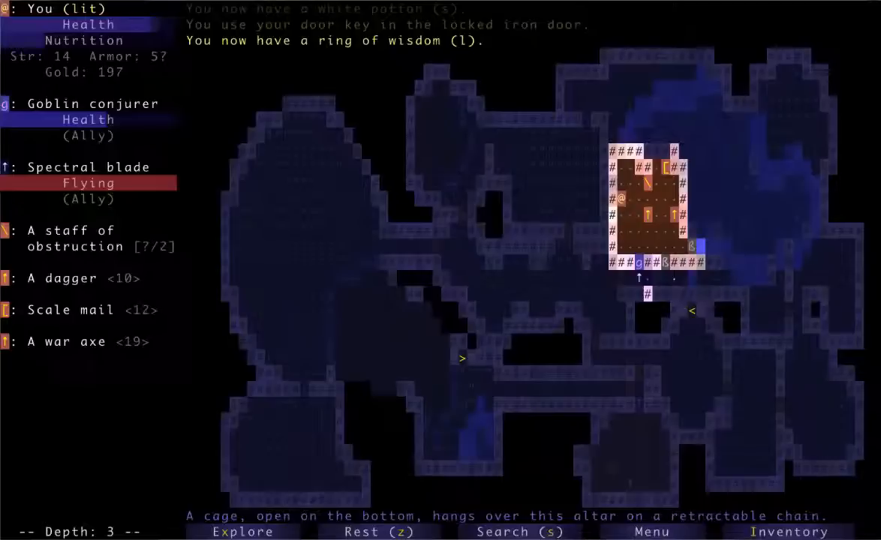
key(w)
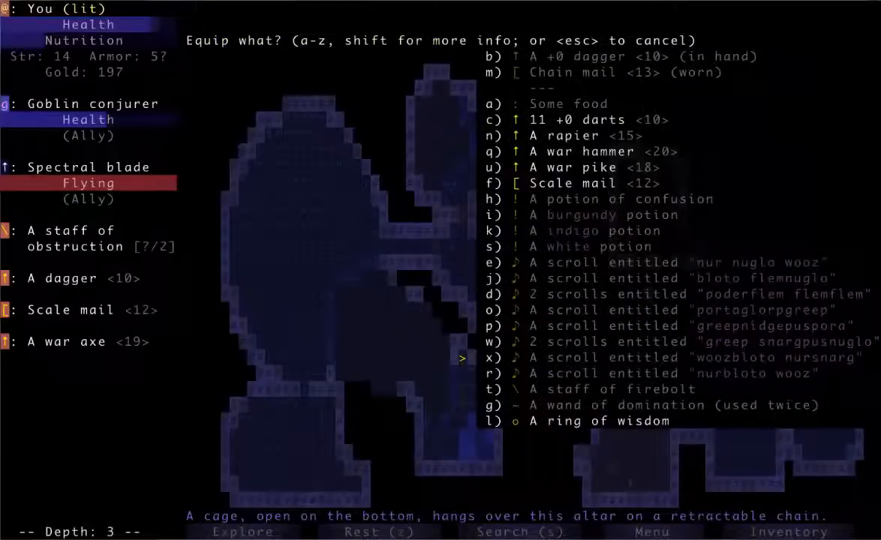
key(l)
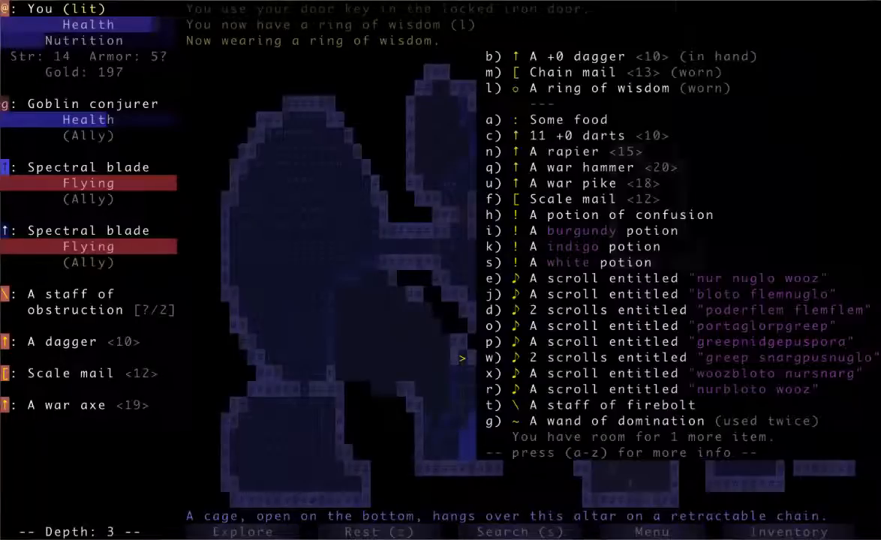
key(Escape)
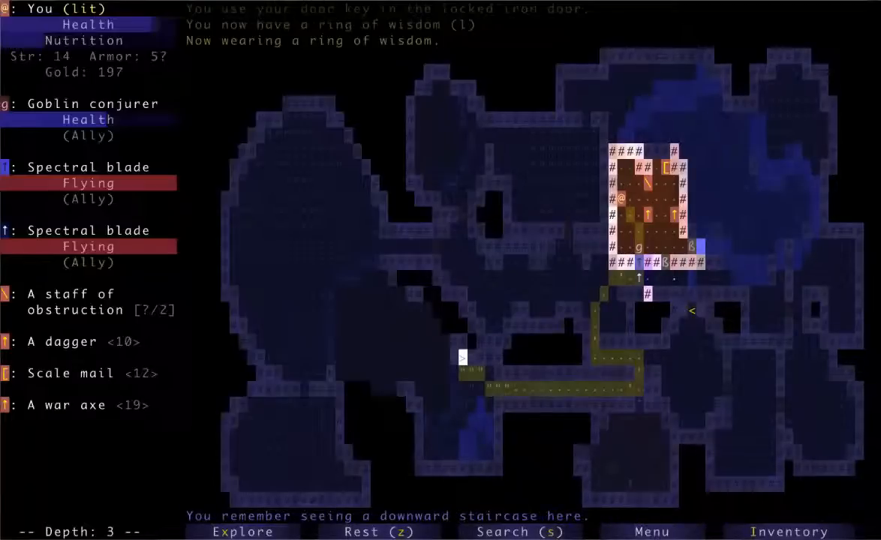
- Travel to the stairs and descend to depth 4 with the conjurer and spectral blades
click(241, 531)
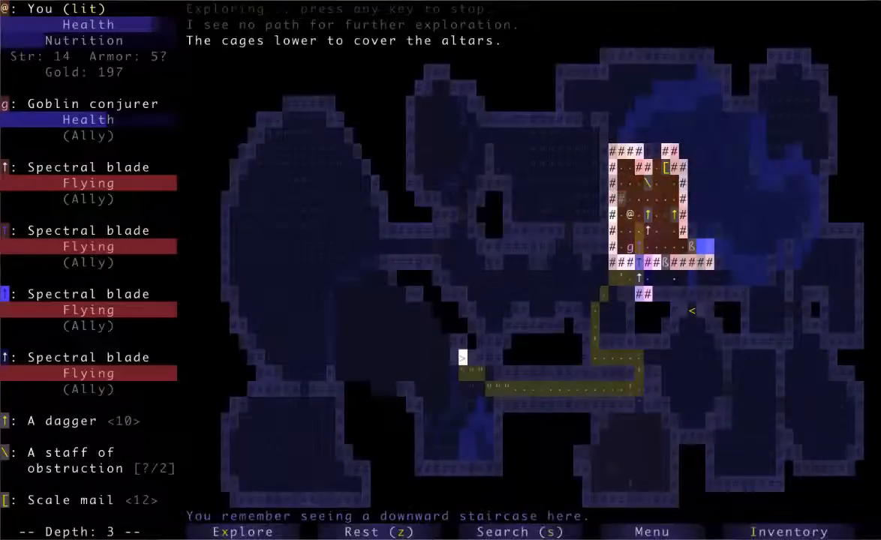
key(>)
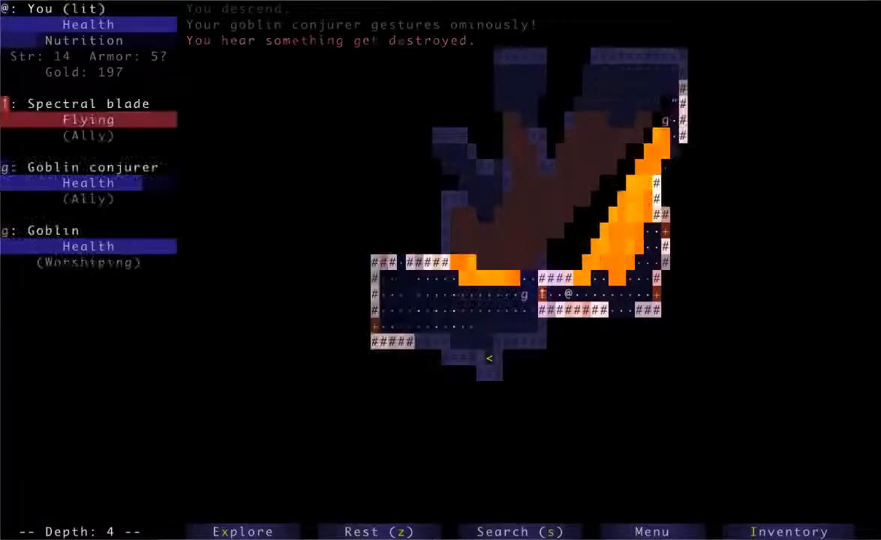
click(241, 532)
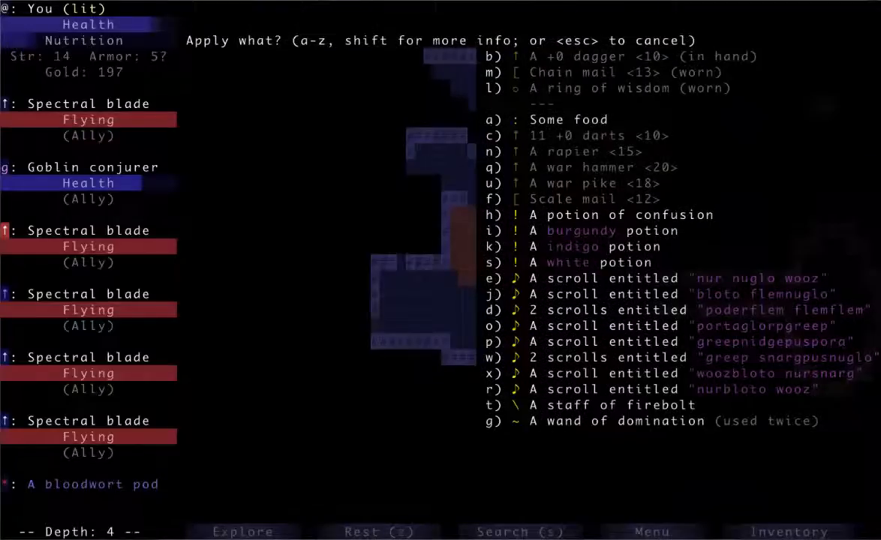
- Dismiss the prompt and auto-explore depth 4 until the downward staircase comes into view
key(escape)
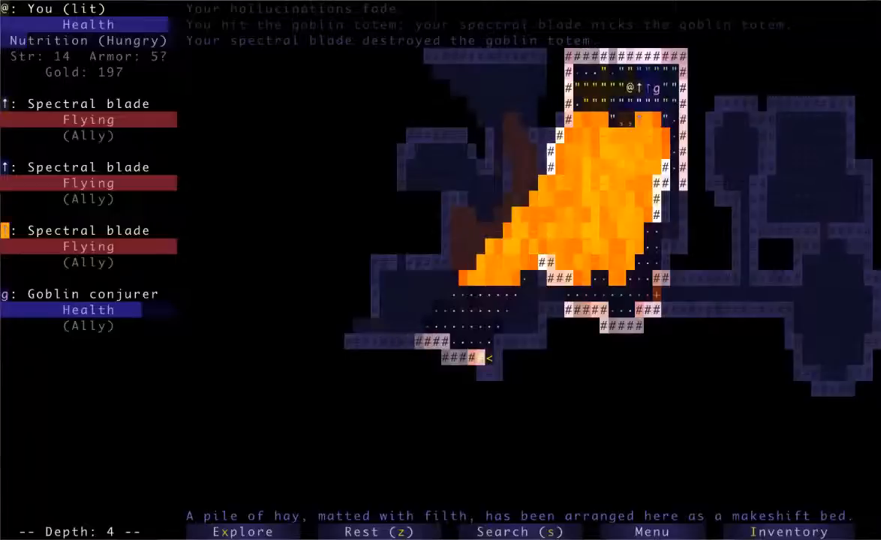
click(242, 531)
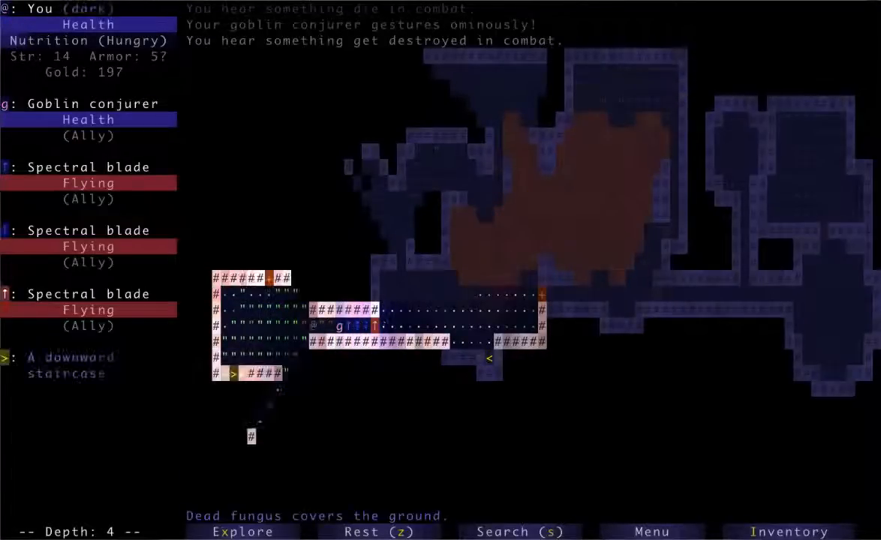
- Attack the goblin conjurer, zap the wand of domination, and auto-explore to collect gold up to 339
key(Down)
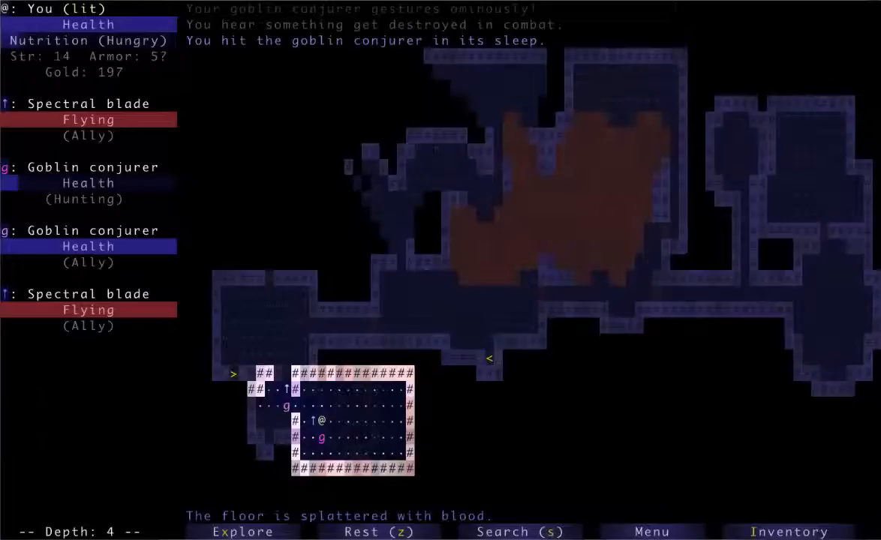
key(a)
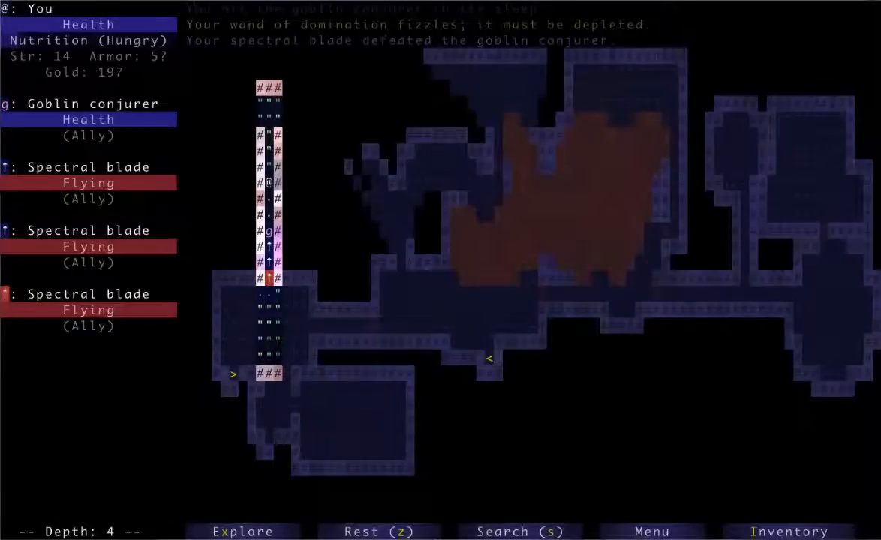
key(up)
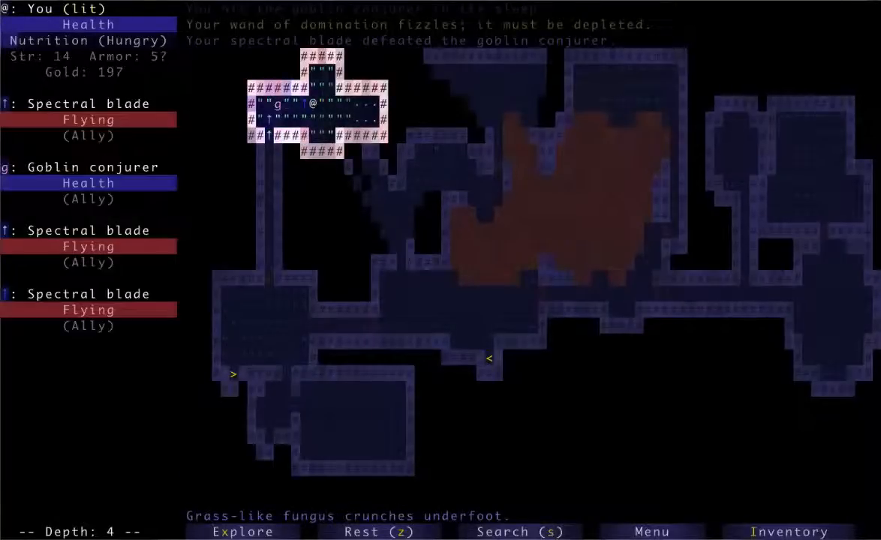
click(242, 532)
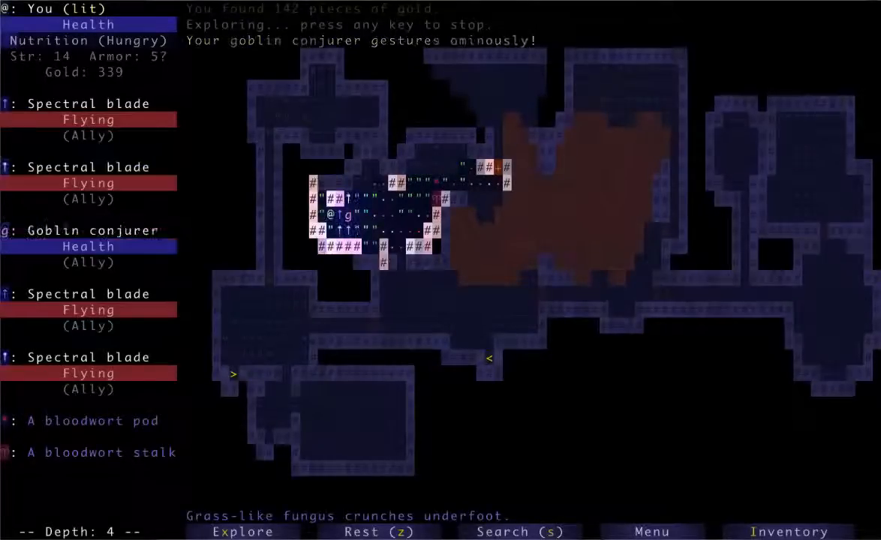
key(a)
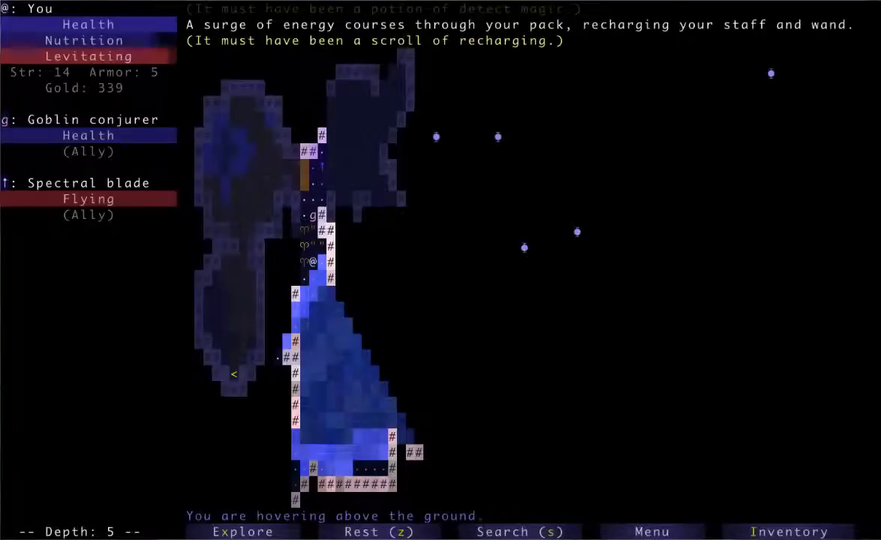
- Apply an item from the pack on depth 5, using the potion and scroll
key(a)
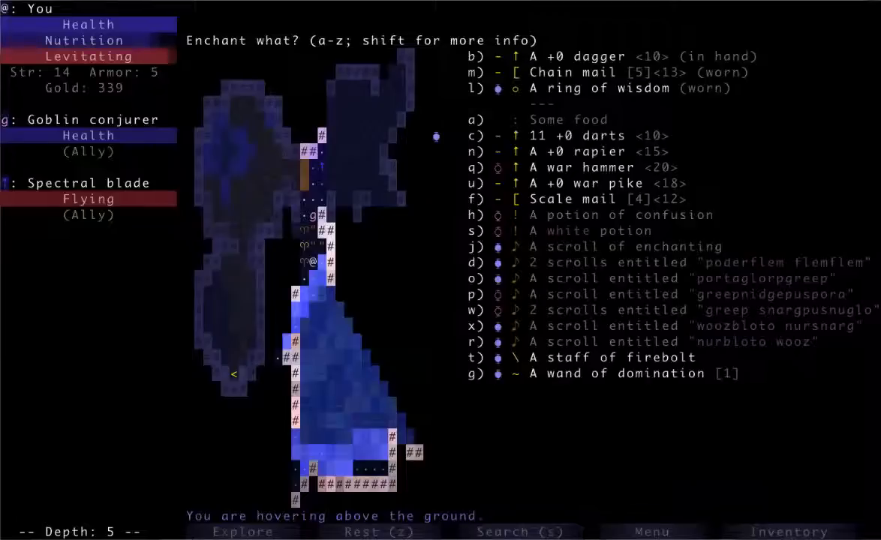
- Pick inventory item u as the target of the scroll of enchanting
key(u)
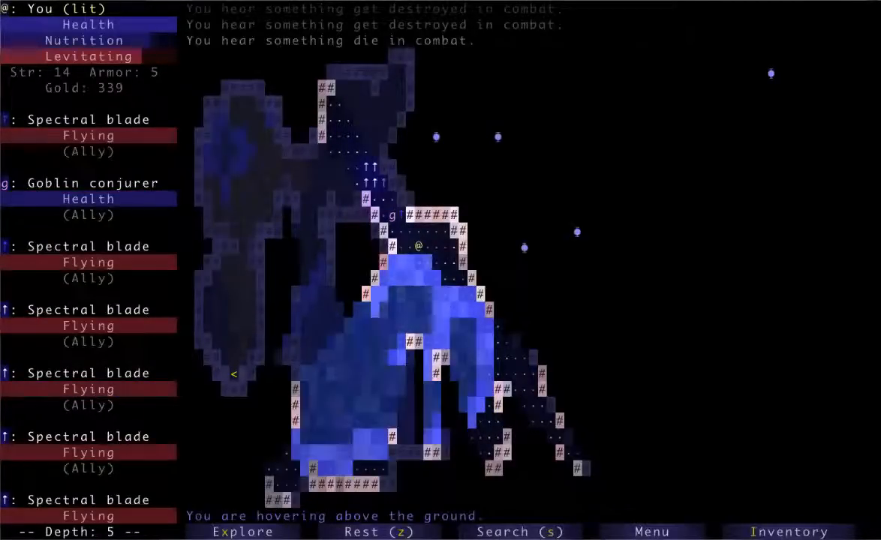
- Auto-explore the cave, killing the rat and picking up 122 gold for 461 total
click(241, 531)
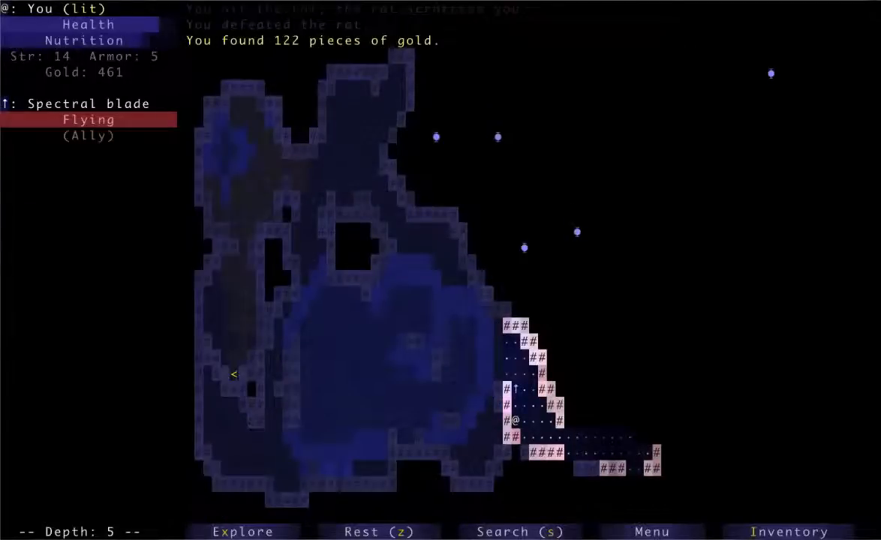
click(241, 532)
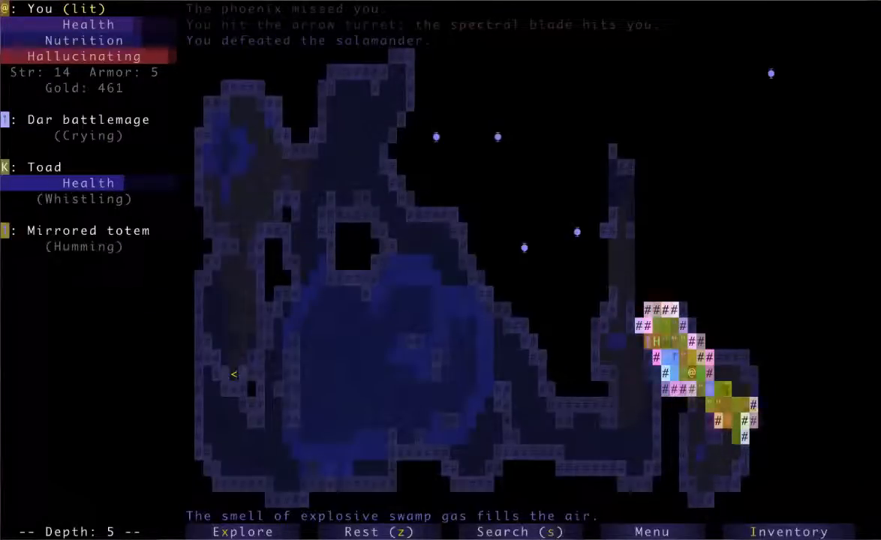
- Auto-explore east through the swamp-gas corridors, fighting monsters, into the northeast room
click(242, 532)
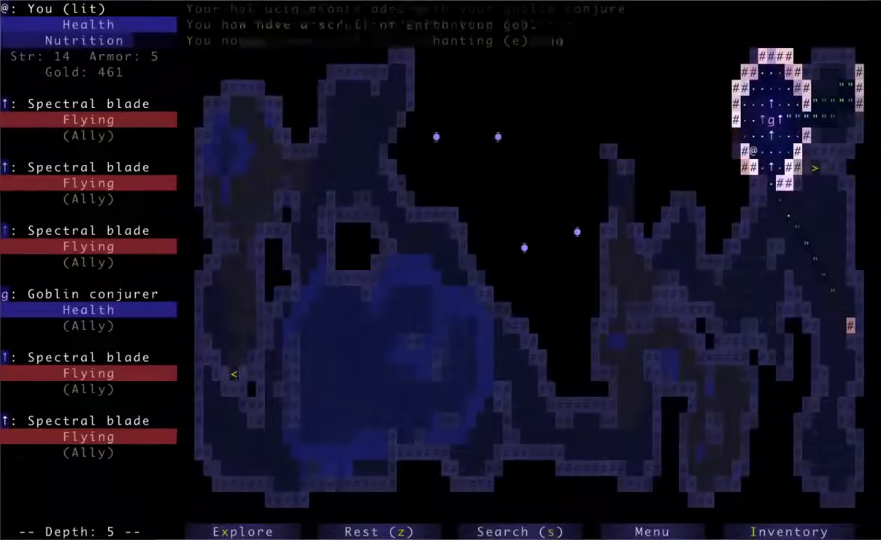
click(241, 531)
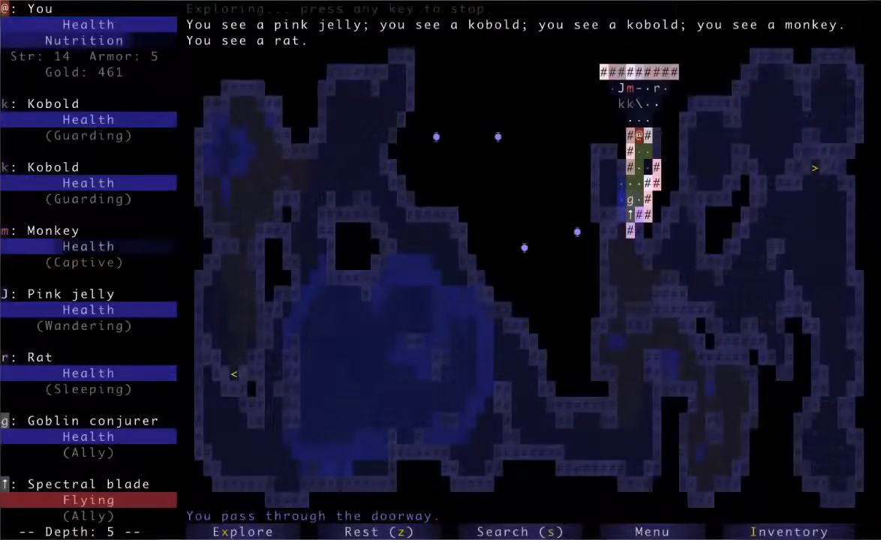
- Zap the staff of firebolt at the pink jelly to finish off it and the kobolds
key(a)
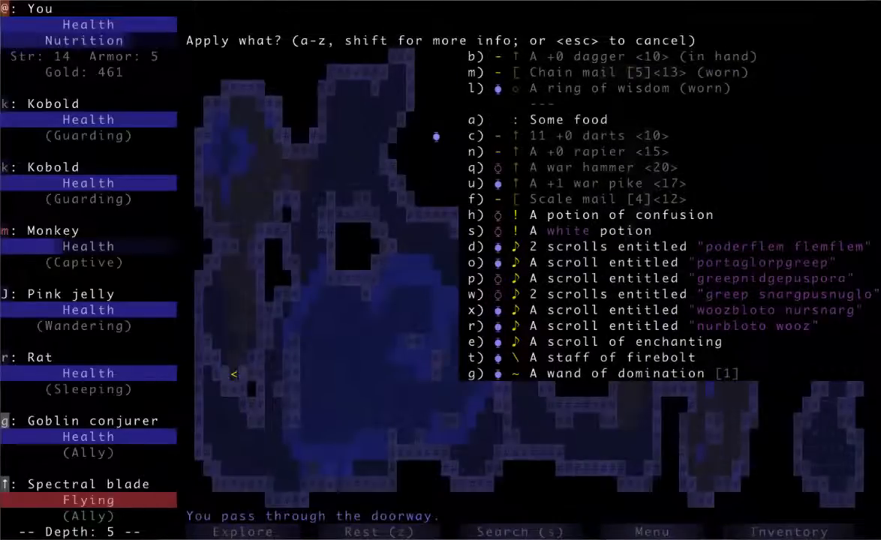
key(t)
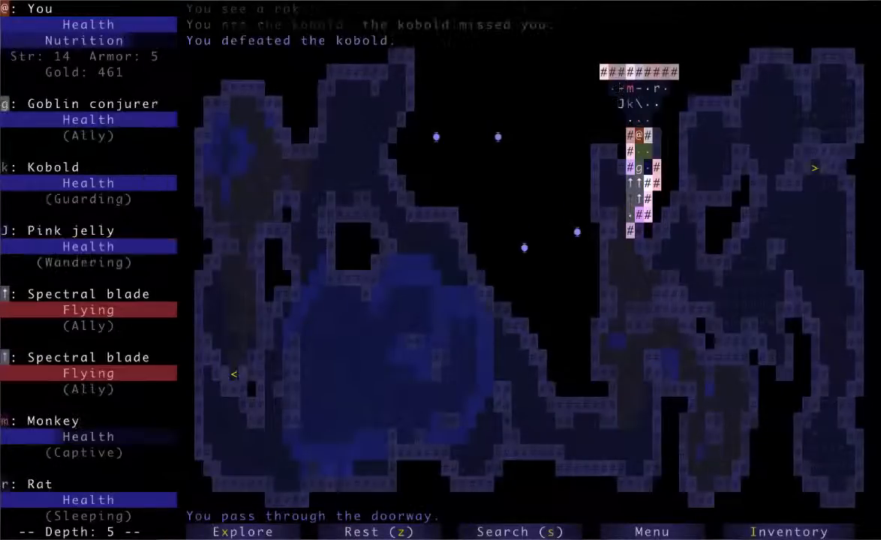
key(a)
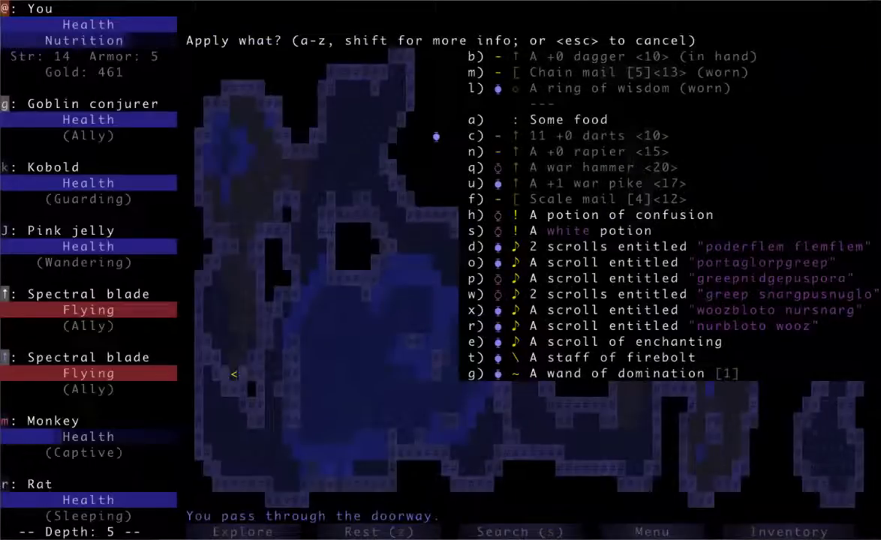
key(t)
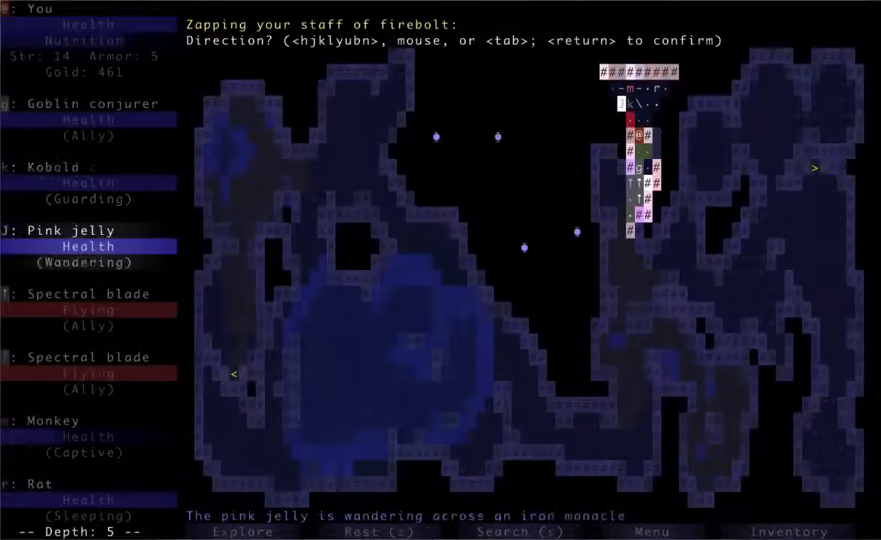
key(Return)
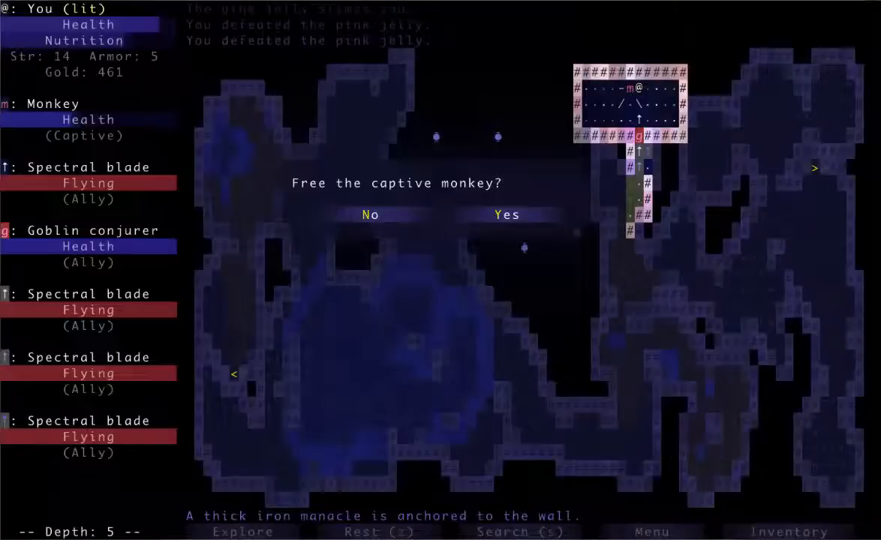
- Accept freeing the captive monkey so it joins the party as an ally
click(506, 214)
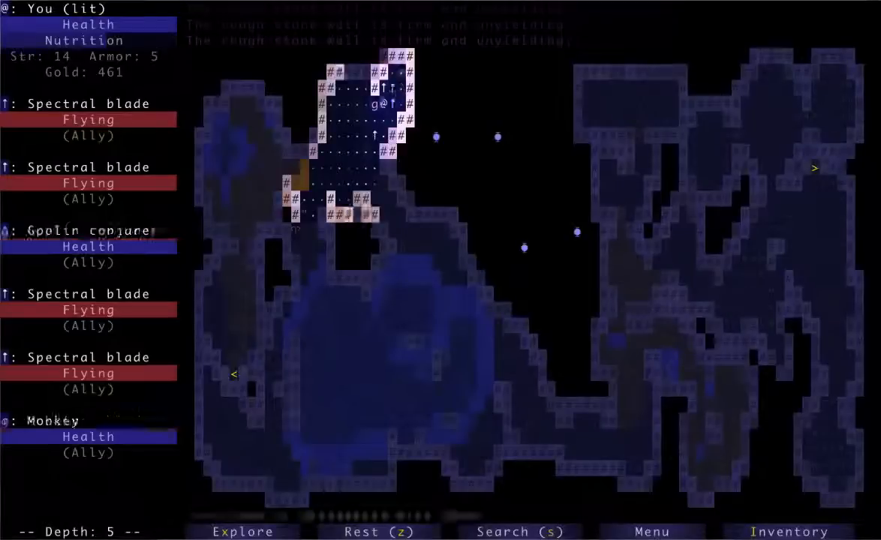
- Kill the kobold in the gas corridor and auto-explore until depth 5 reports no path
key(Down)
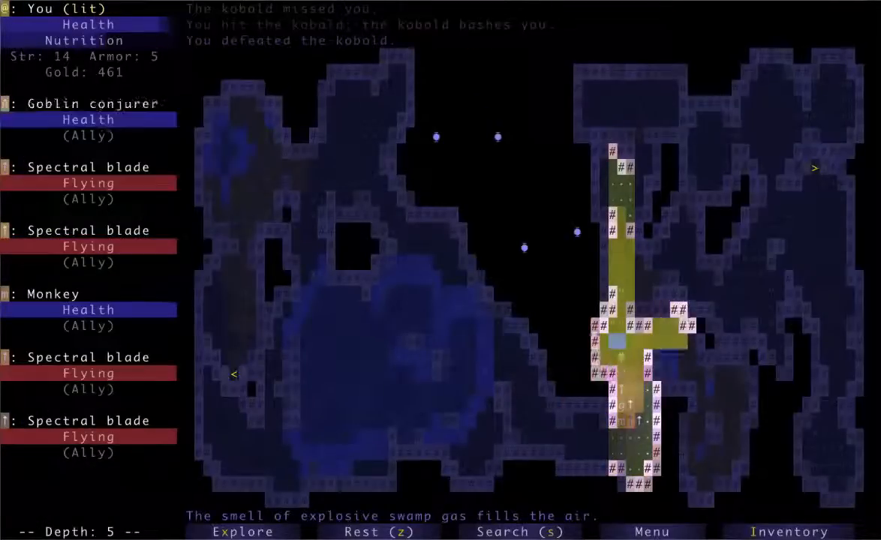
key(Up)
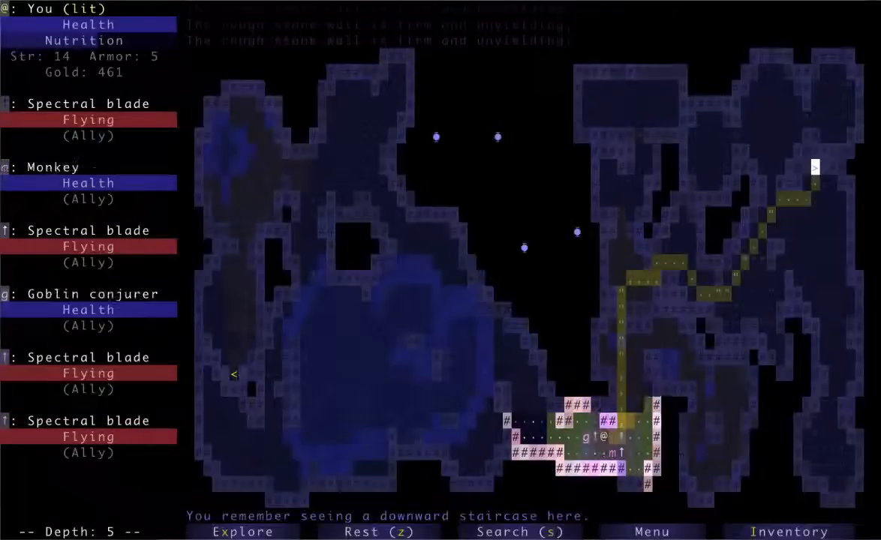
click(243, 531)
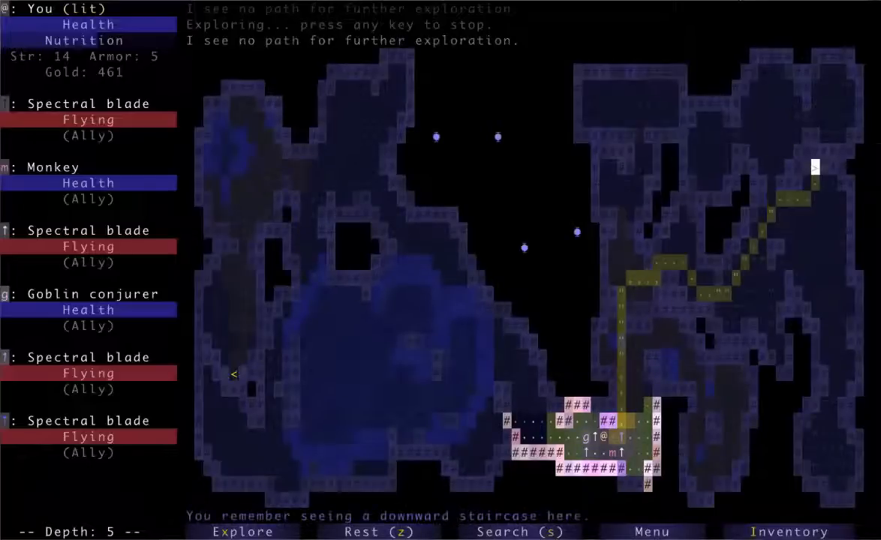
- Travel to the downward staircase with > and descend to depth 6
key(>)
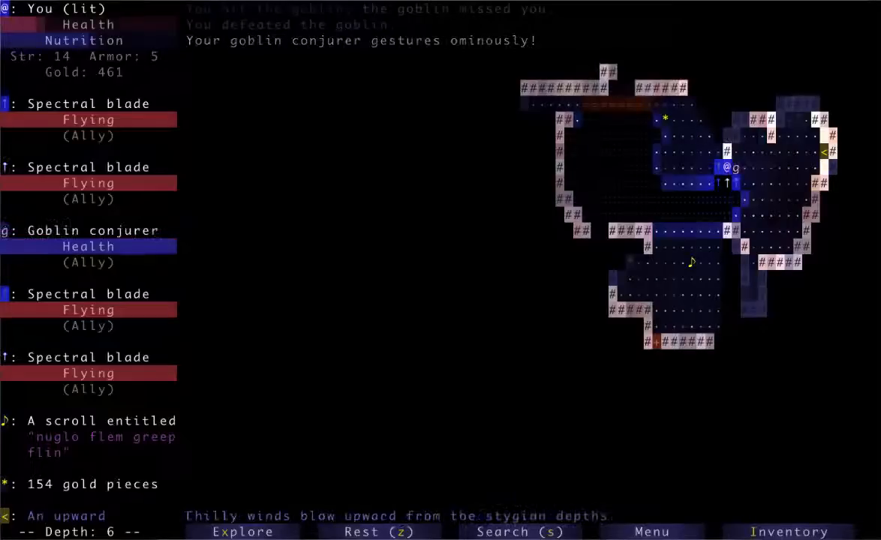
- Gather gold up to 615, wear the jade -2 ring of light, and kill the jackal
key(up)
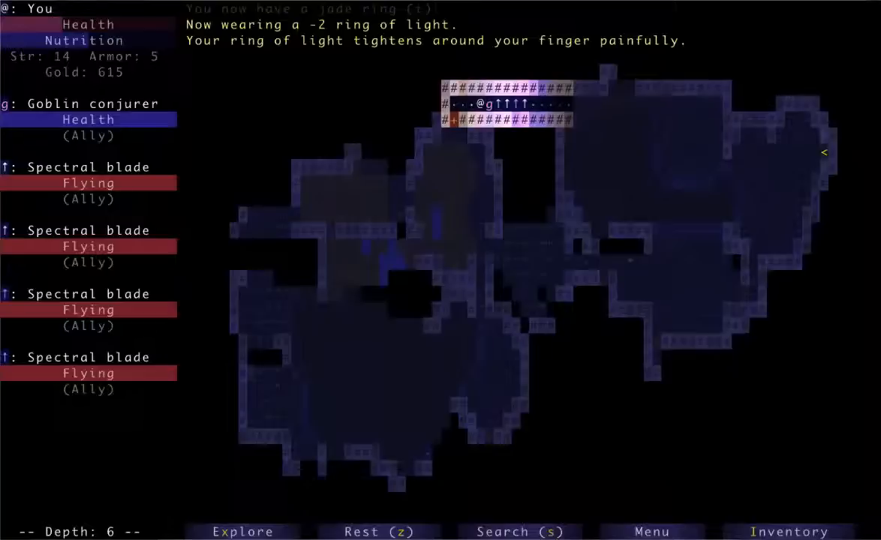
key(a)
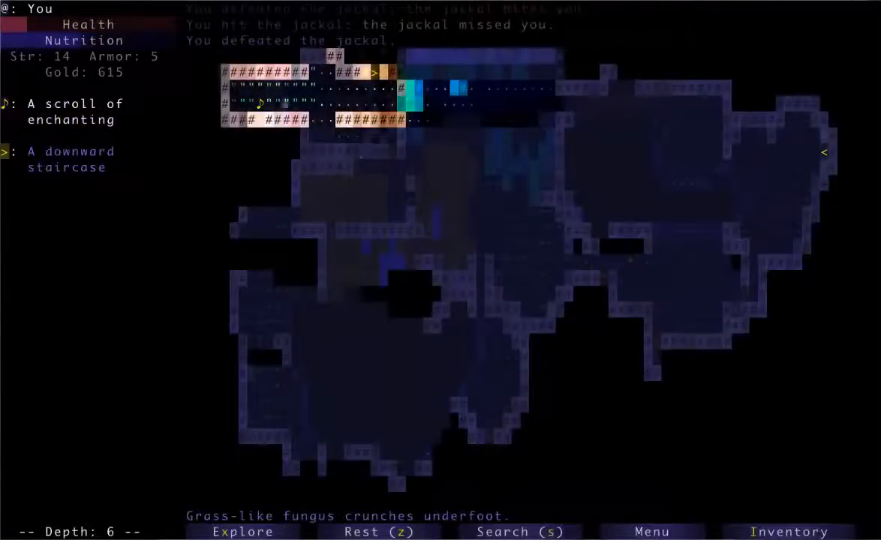
- Walk to the western chamber's bloodwort and burst its pods to restore full health
click(242, 531)
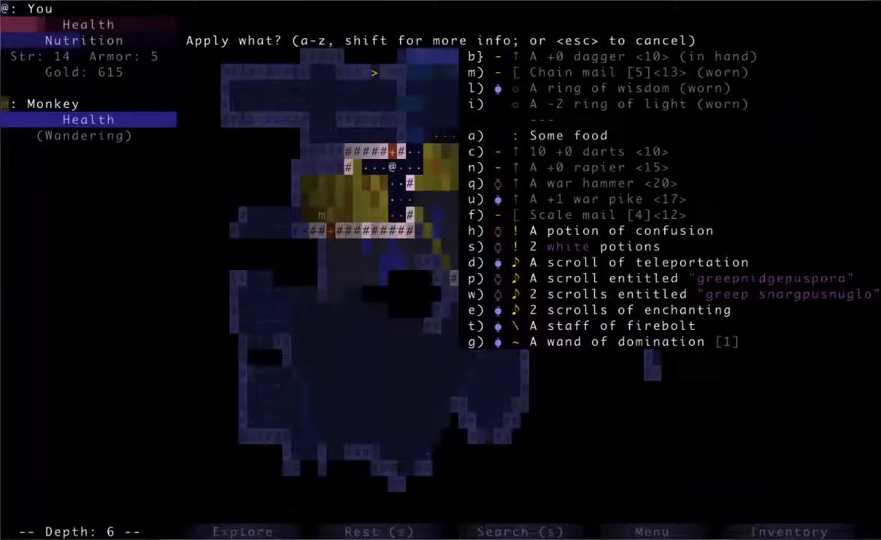
key(e)
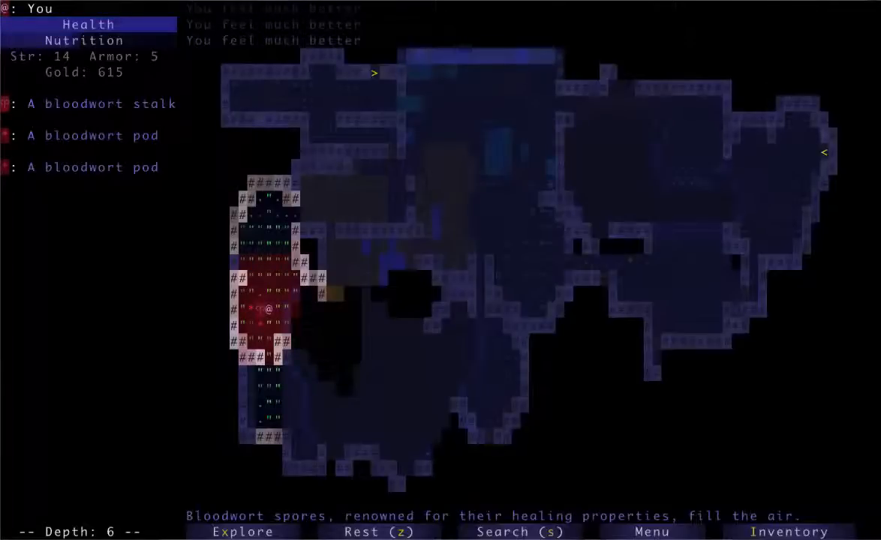
click(242, 531)
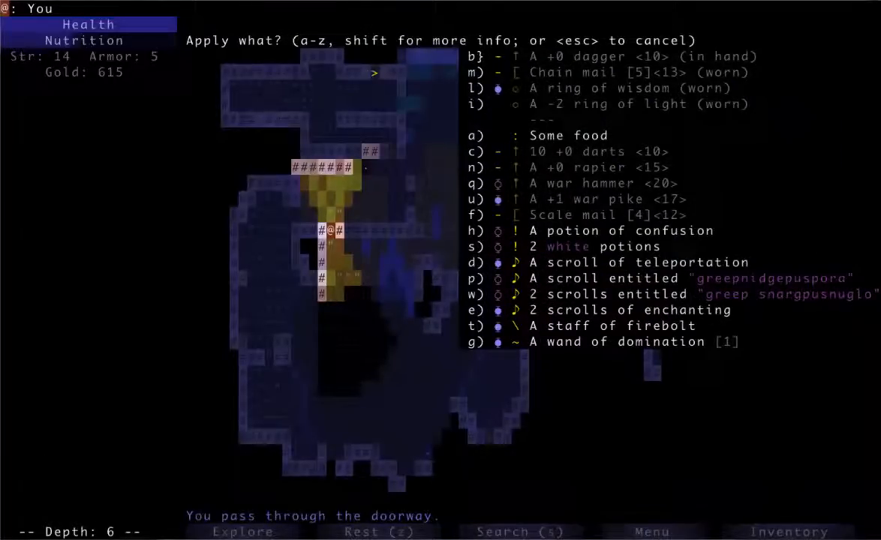
- Close the item list and dismiss the fire messages after catching fire near the pink jelly
key(t)
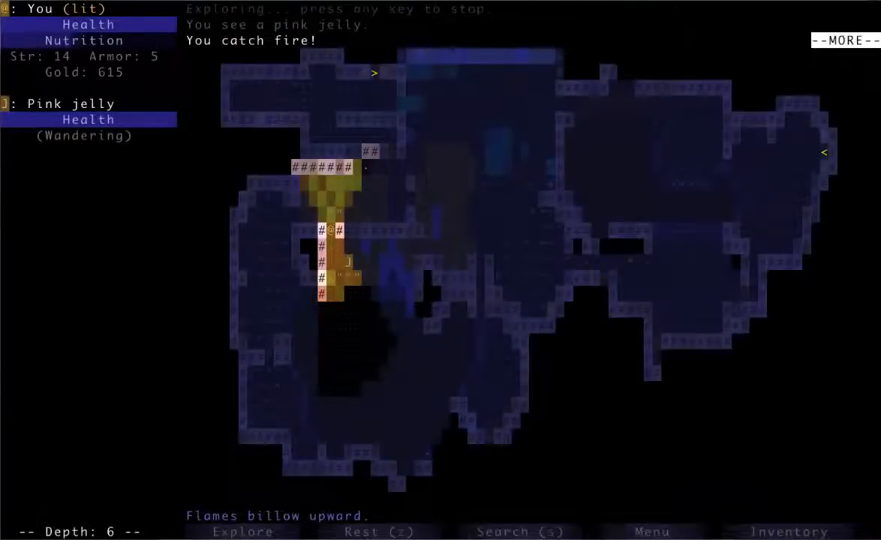
key(space)
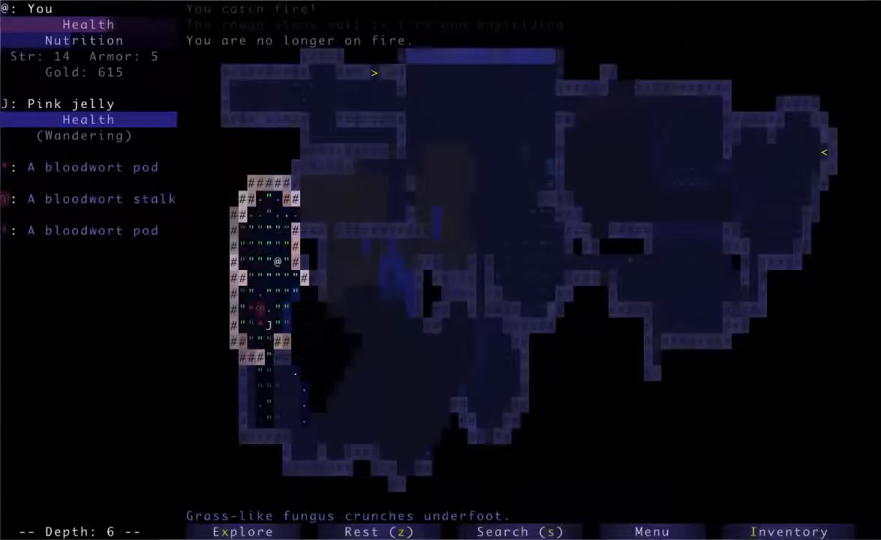
- Keep exploring until the flames die out, reaching the fungus chamber by the bloodwort stalk
key(up)
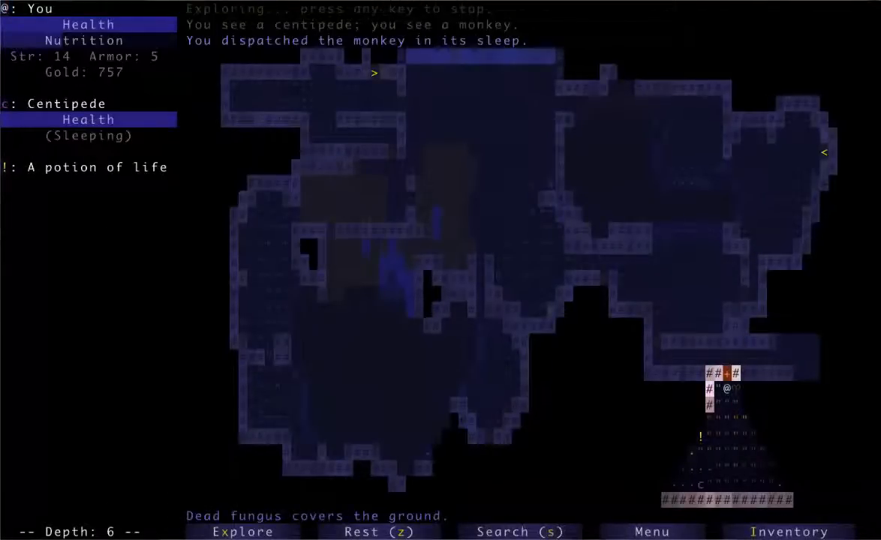
- Bring up the Apply list, now showing the nuglo flem greep flin scroll and +2 wisdom ring
key(a)
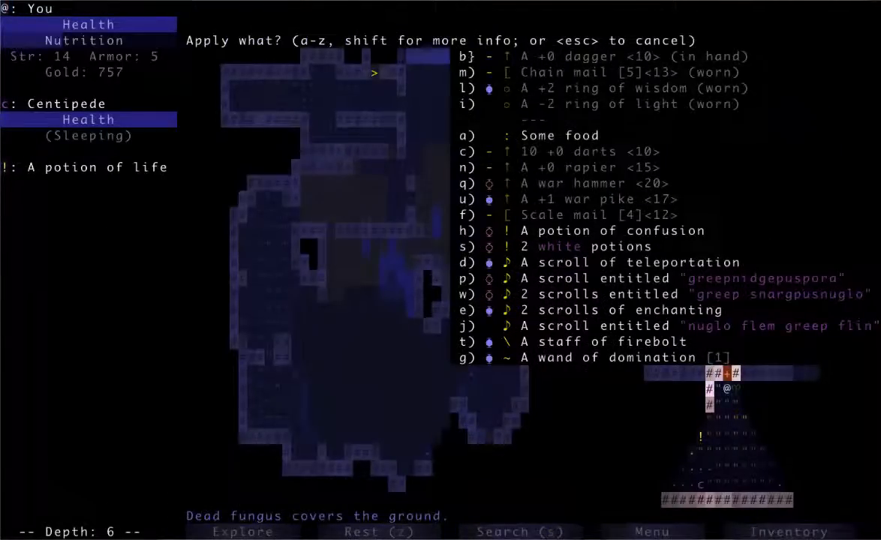
- Zap the staff of firebolt at the acid mound until it's empty, then move away
key(t)
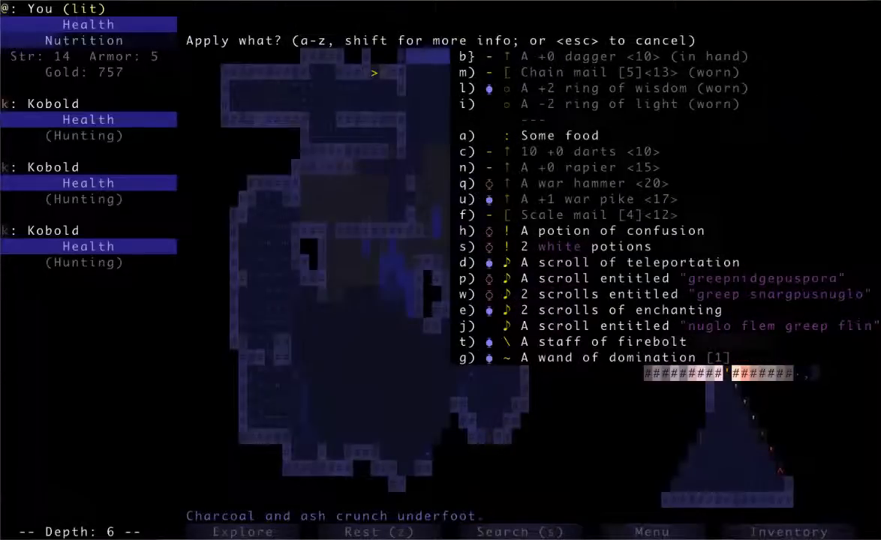
key(t)
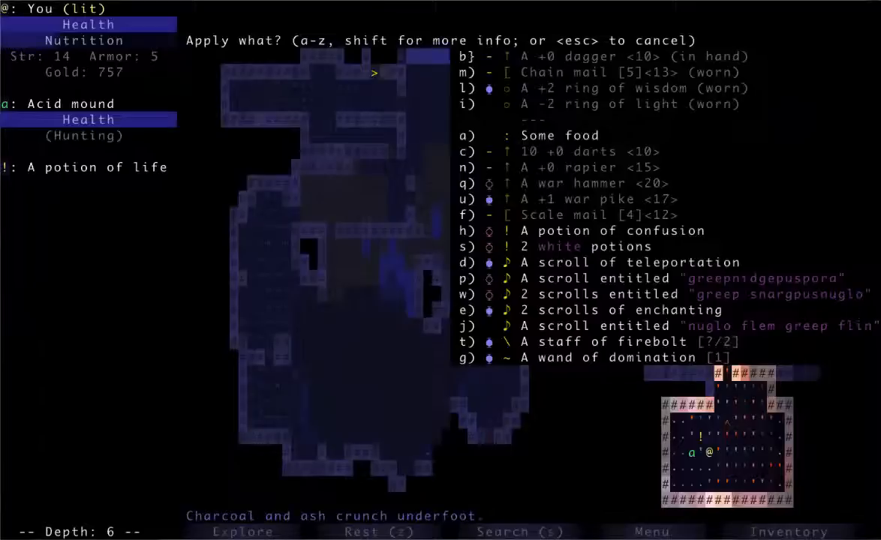
key(t)
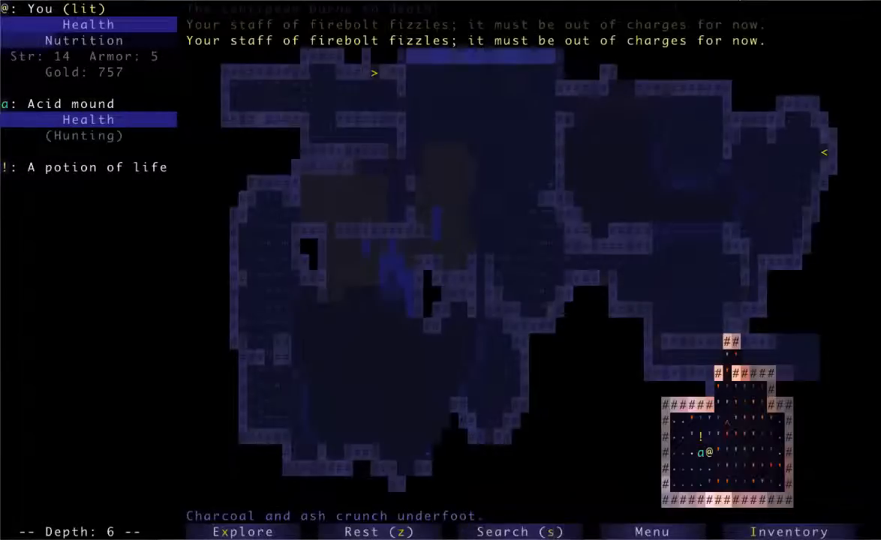
key(up)
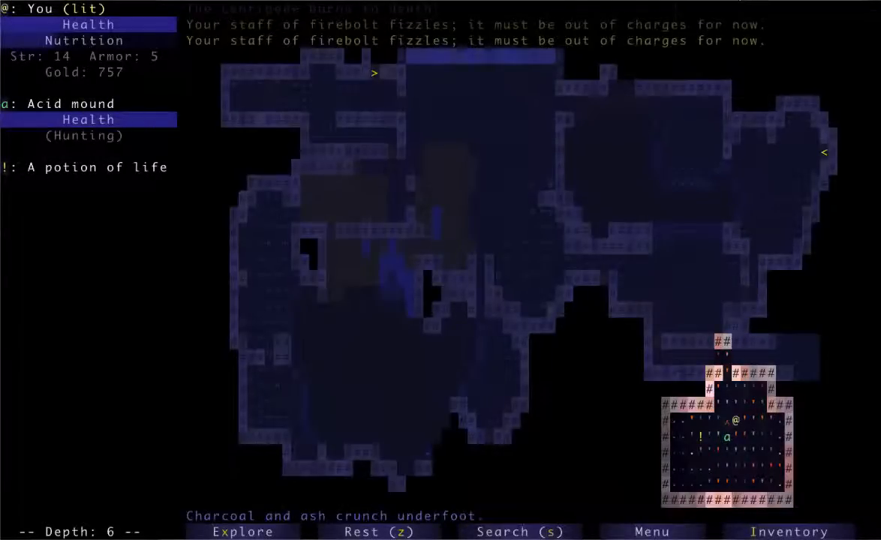
key(up)
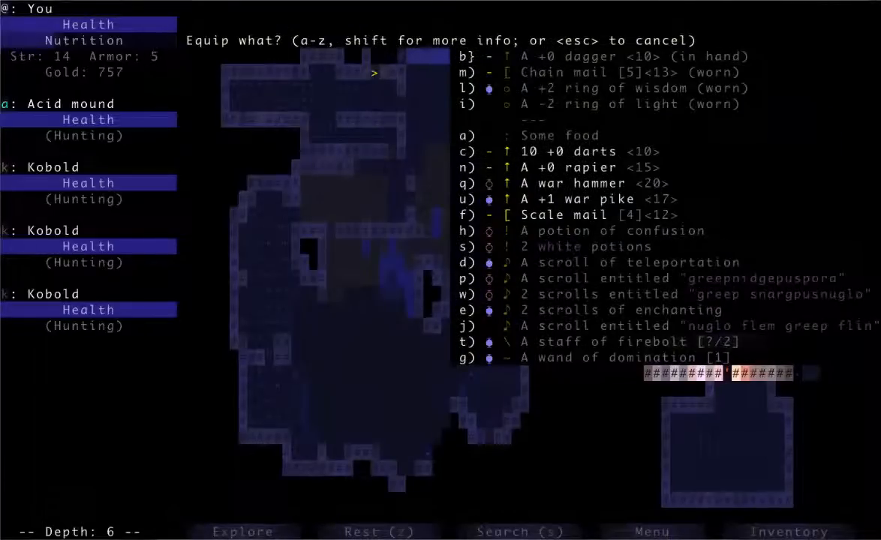
- Swap to scale mail, attack the acid mound, then put the chain mail back on
key(f)
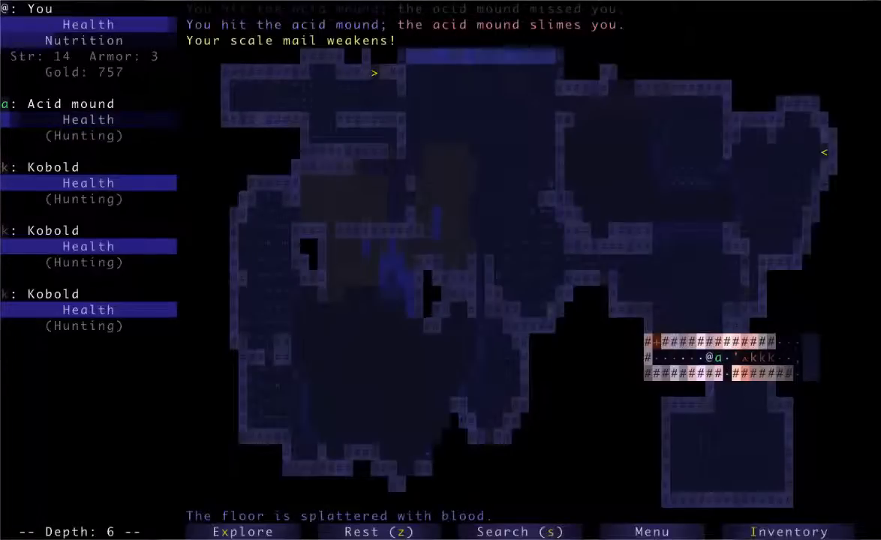
key(w)
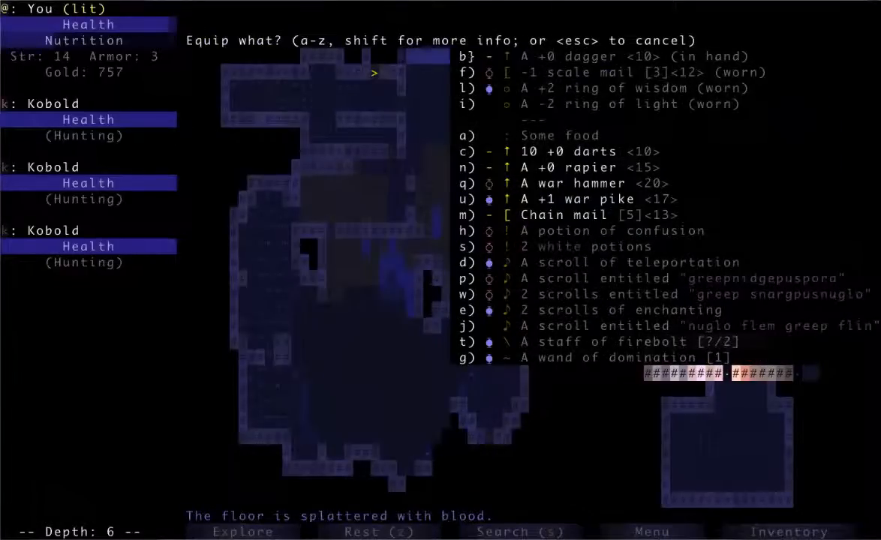
key(m)
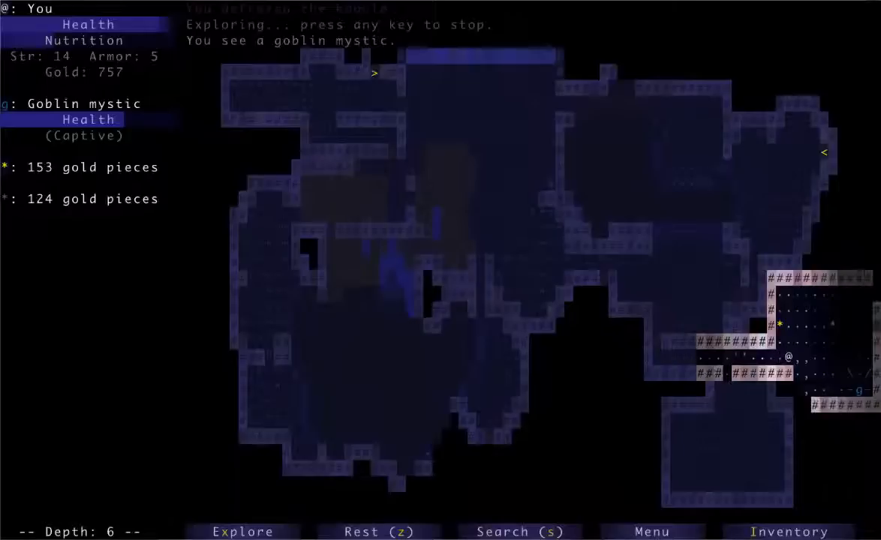
- Free both captive goblin mystics as allies, bringing gold to 1034
key(space)
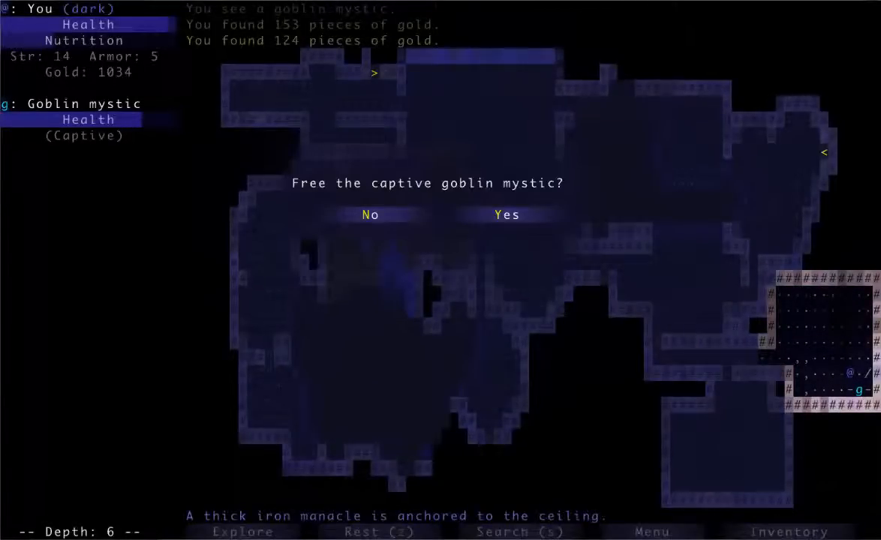
click(506, 214)
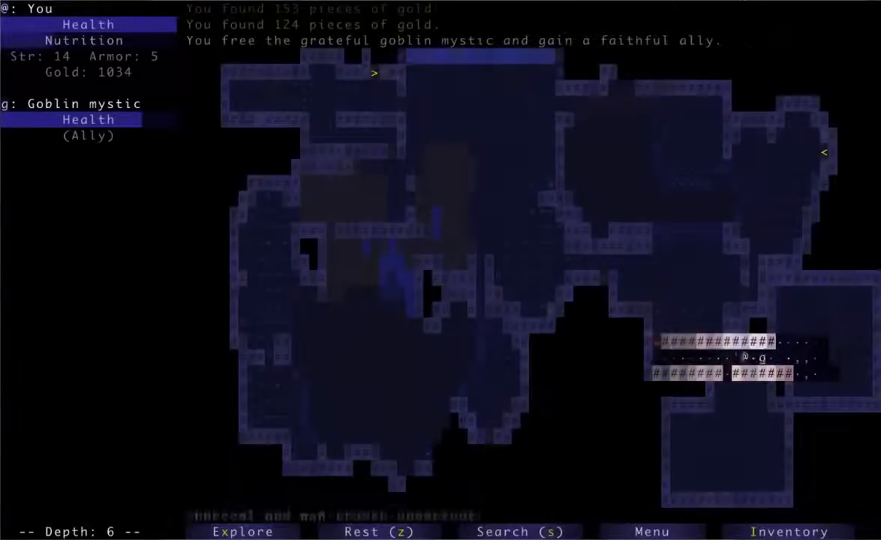
click(241, 531)
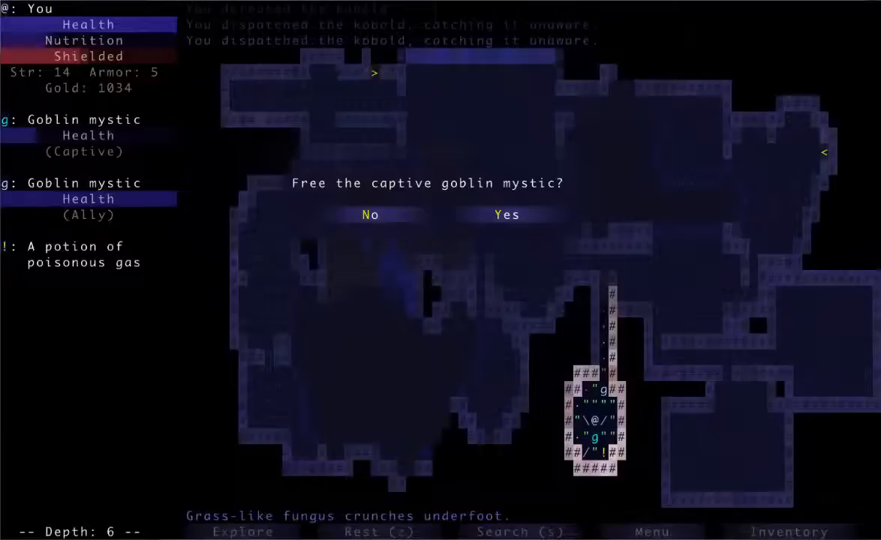
click(505, 215)
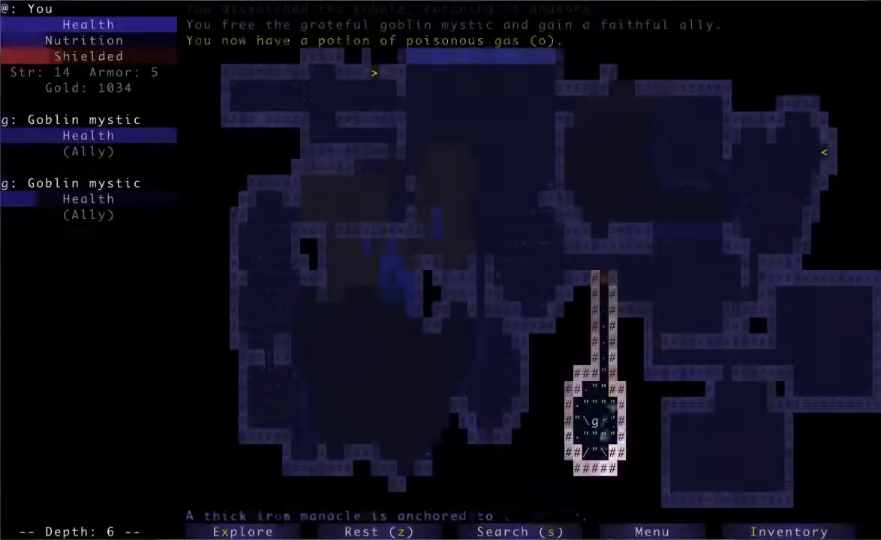
click(242, 531)
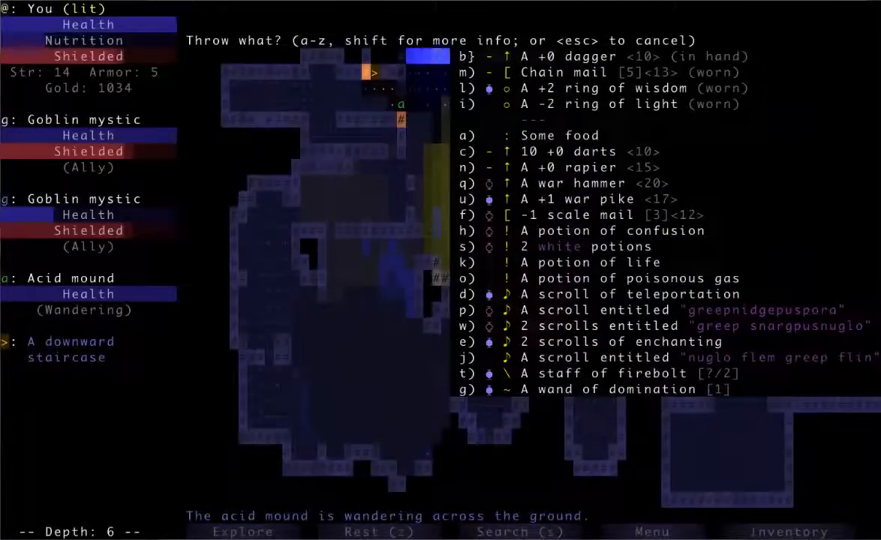
- Cancel the throw prompt, finish exploring depth 6, and descend the > staircase
key(c)
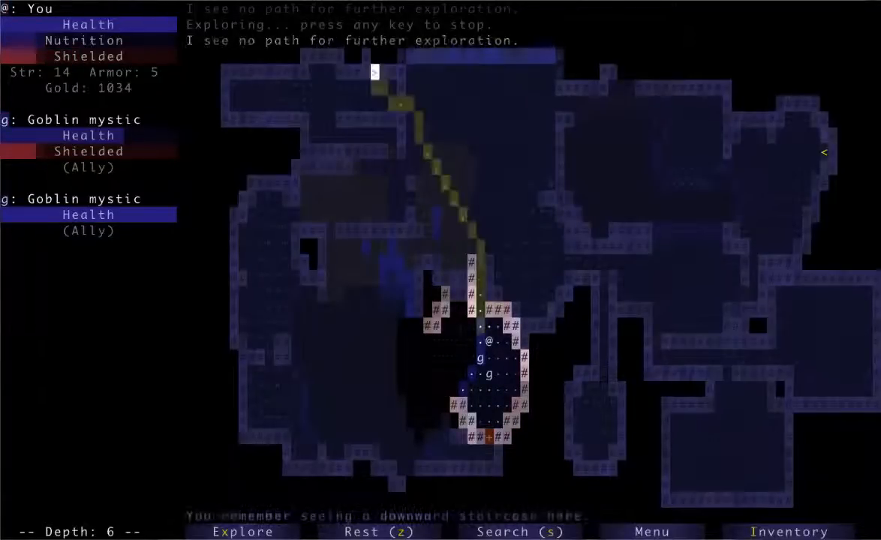
key(>)
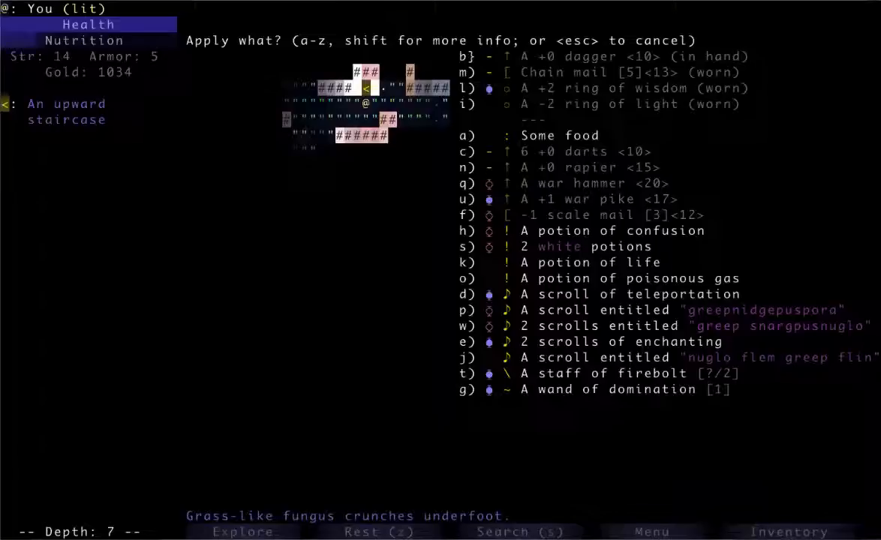
- Drop the greepnidgepuspora scroll, then fight the jackal alongside the goblin mystics
key(d)
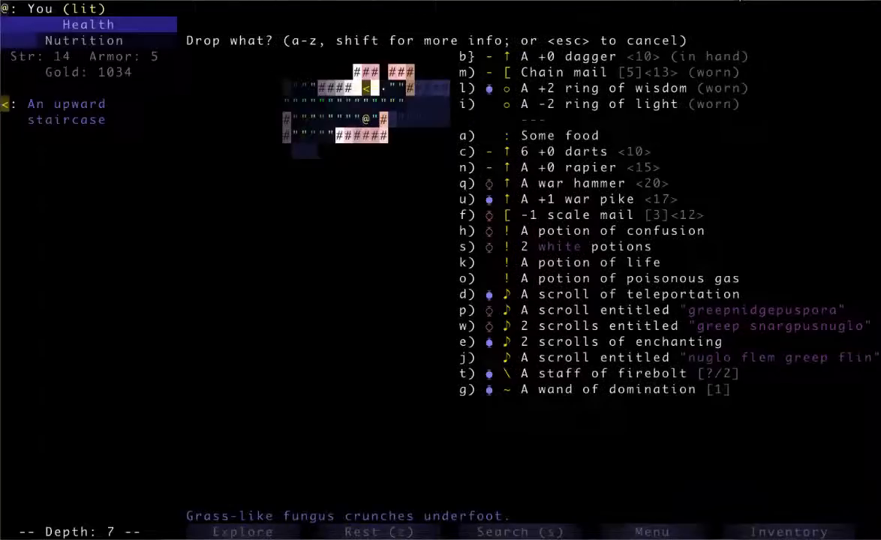
key(p)
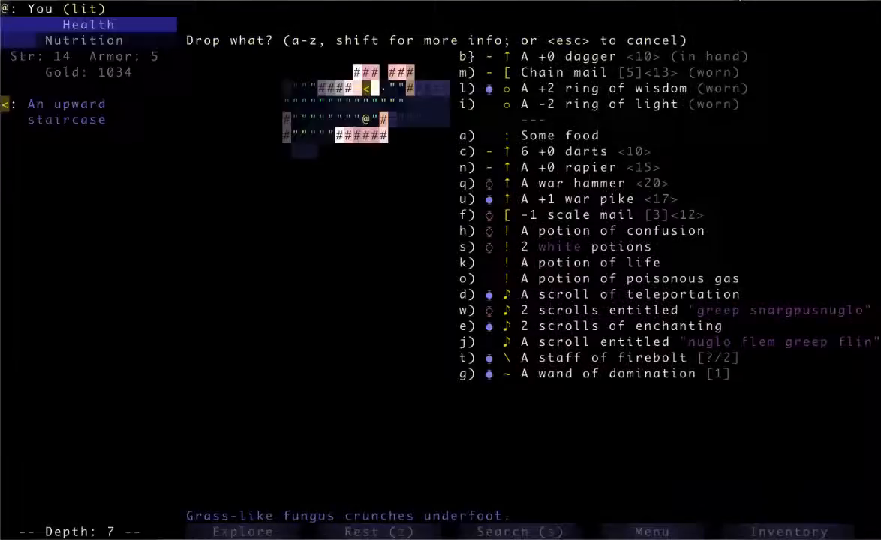
key(w)
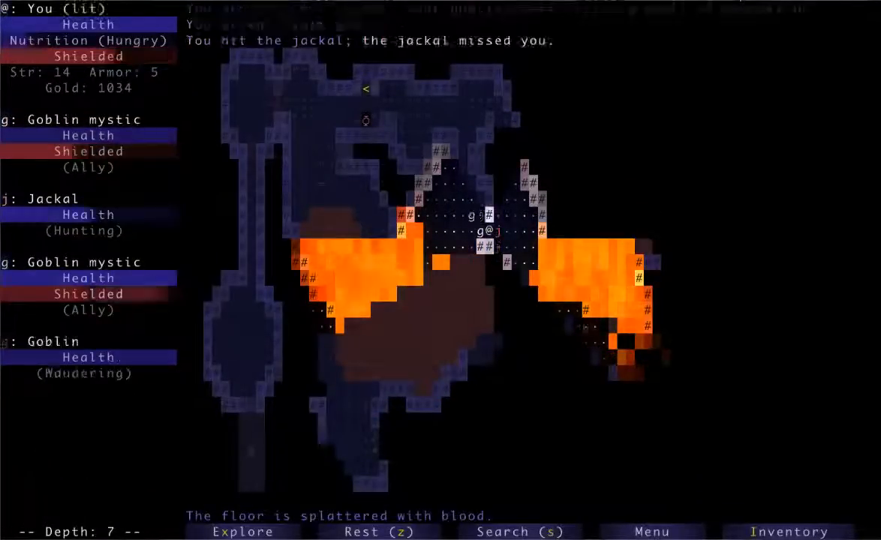
- Defeat the jackal and vampire bat, then head toward the unexplored eastern area
click(242, 531)
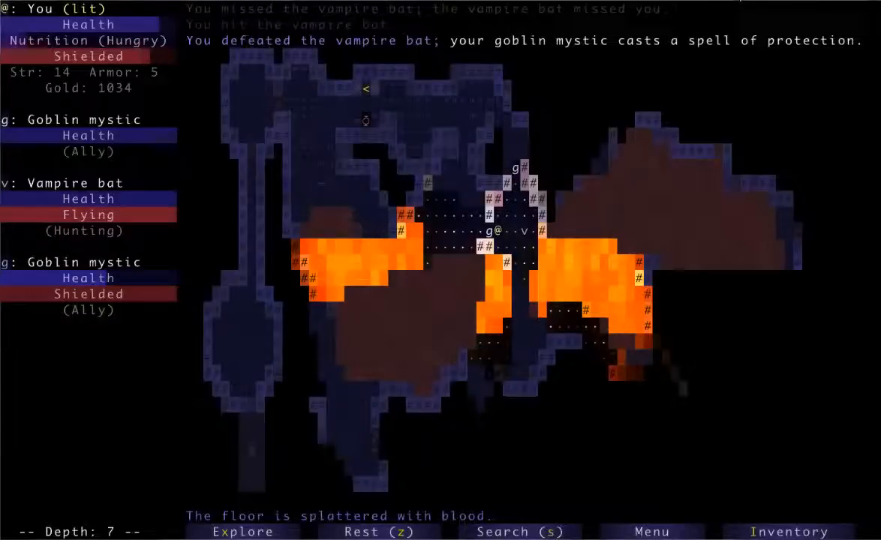
key(a)
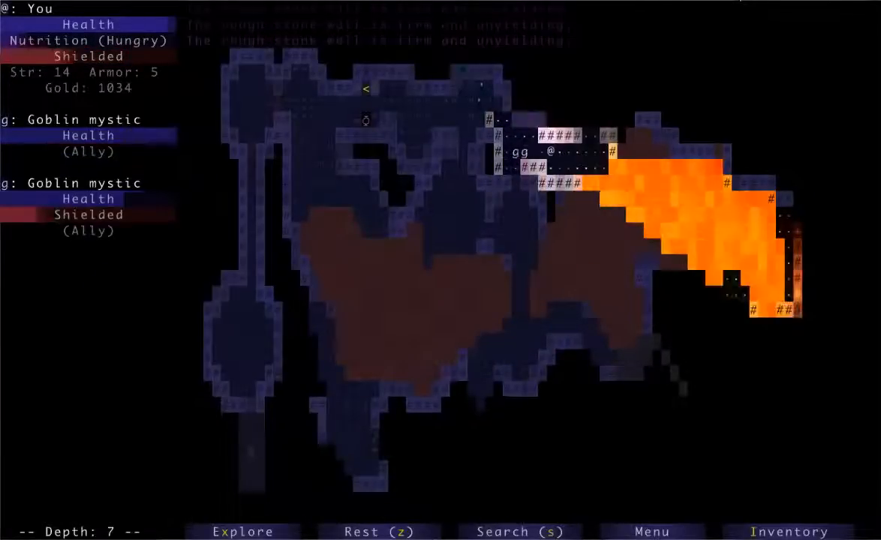
click(241, 532)
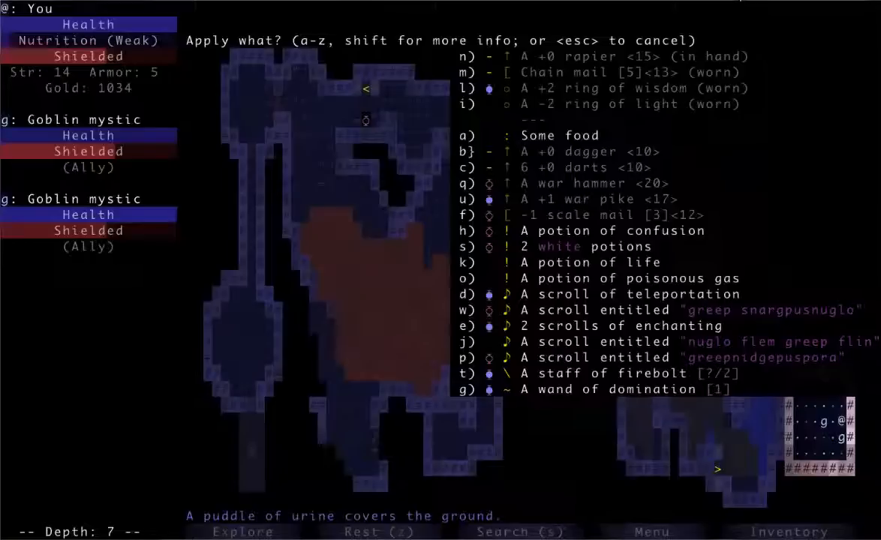
- Dismiss the apply prompt while eating food to end the hero's weakness
key(escape)
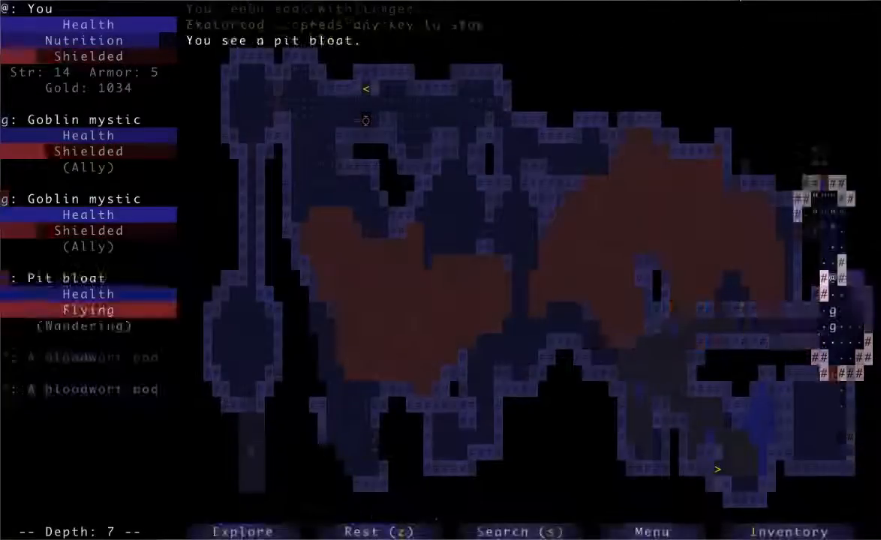